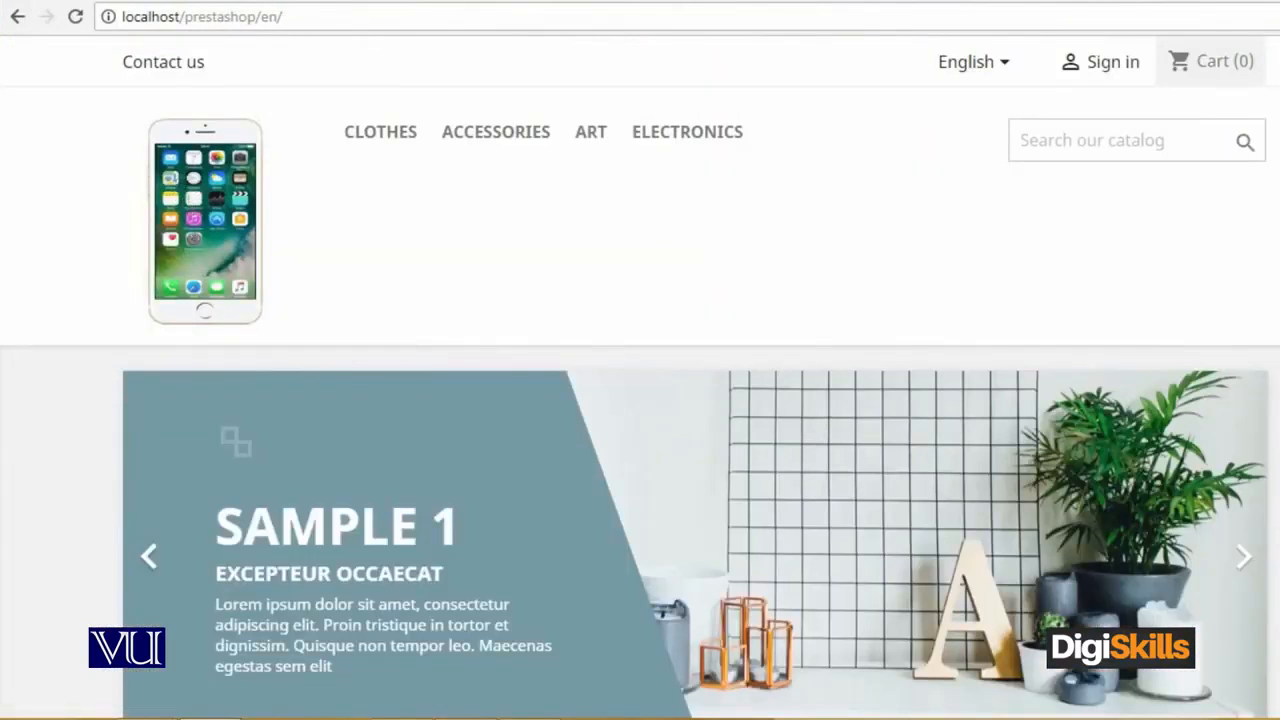
Scroll down the home page to the Hummingbird Printed T-Shirt in Popular Products.
scroll(down, 3)
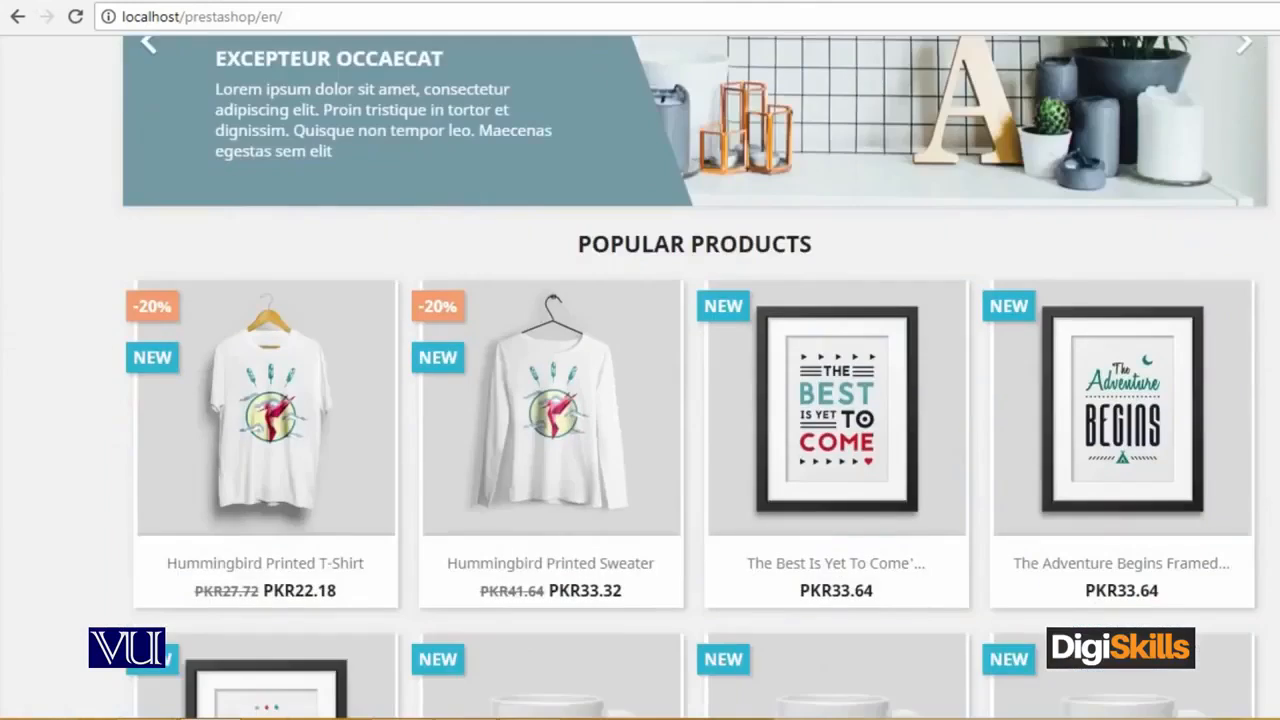
scroll(down, 3)
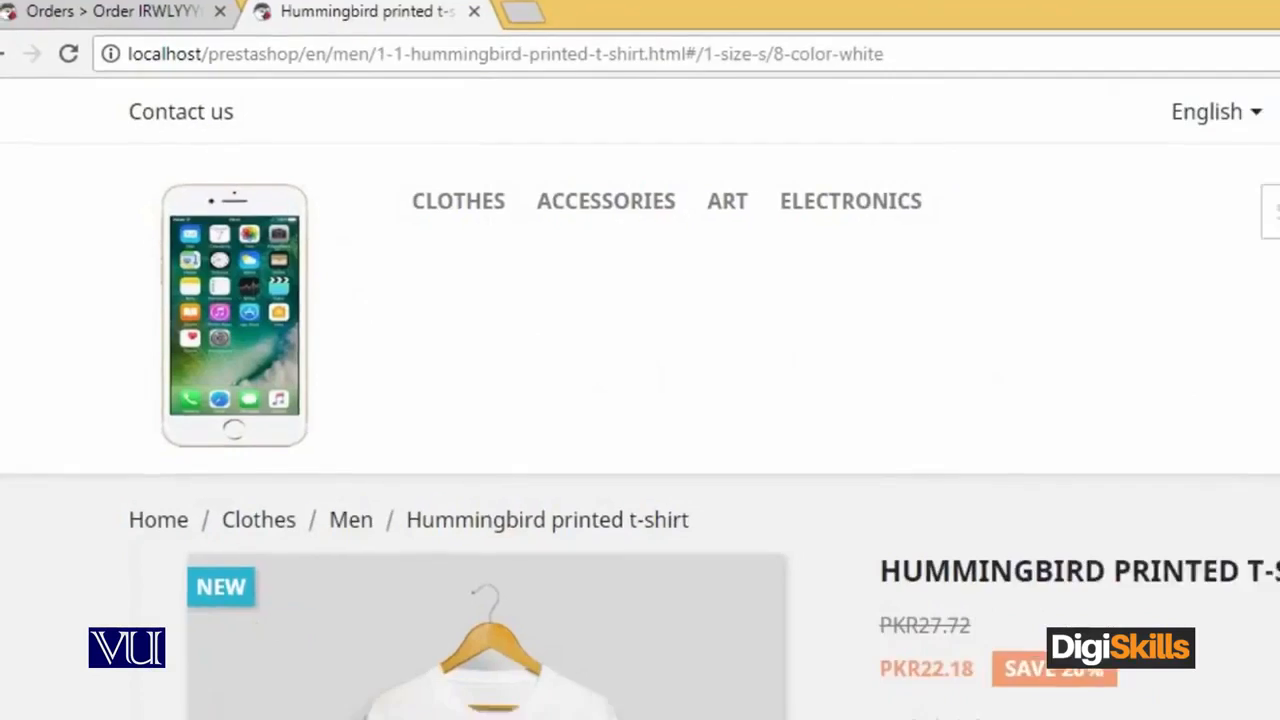
Select size XL and the black colour, with quantity 2, for the t-shirt.
scroll(down, 3)
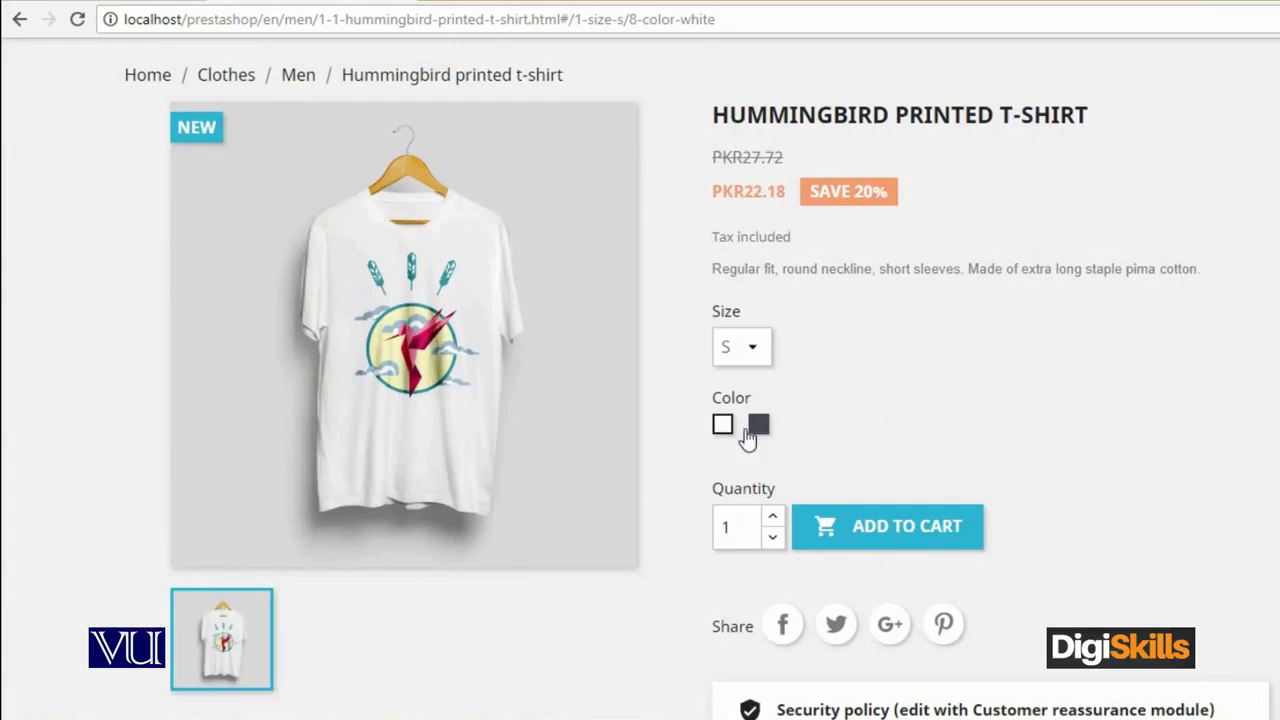
click(741, 346)
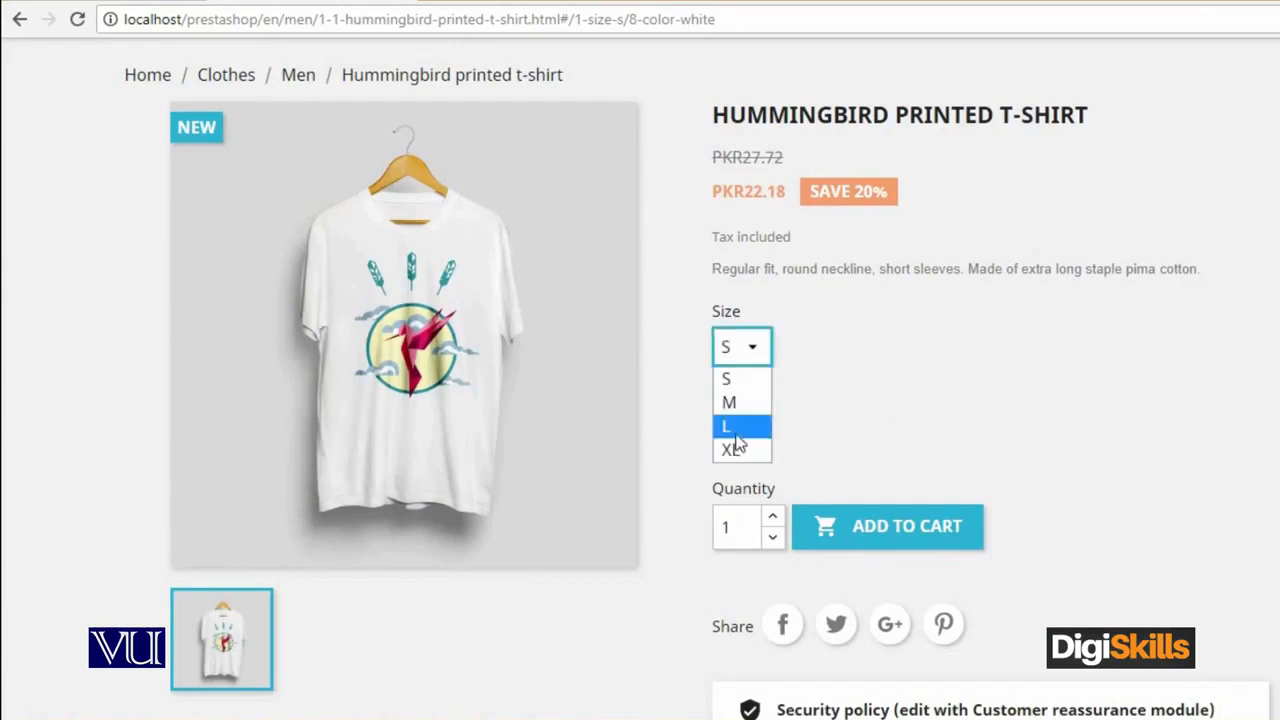
click(730, 449)
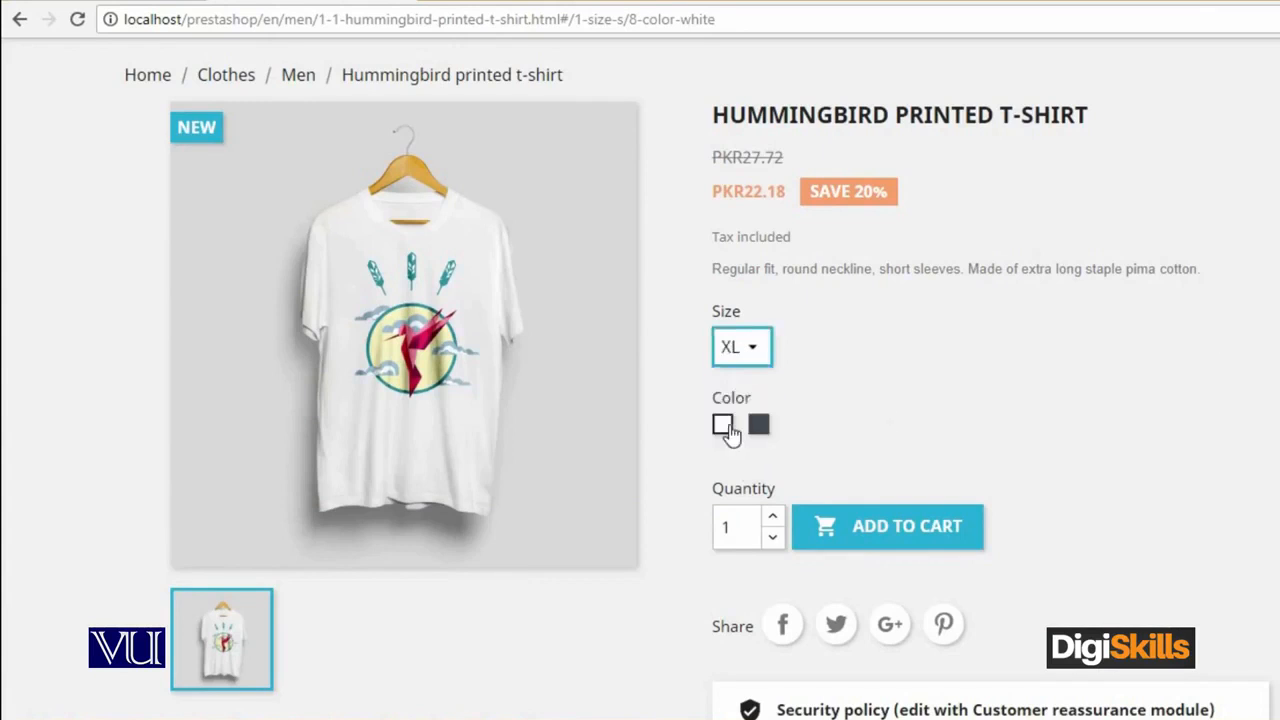
click(722, 425)
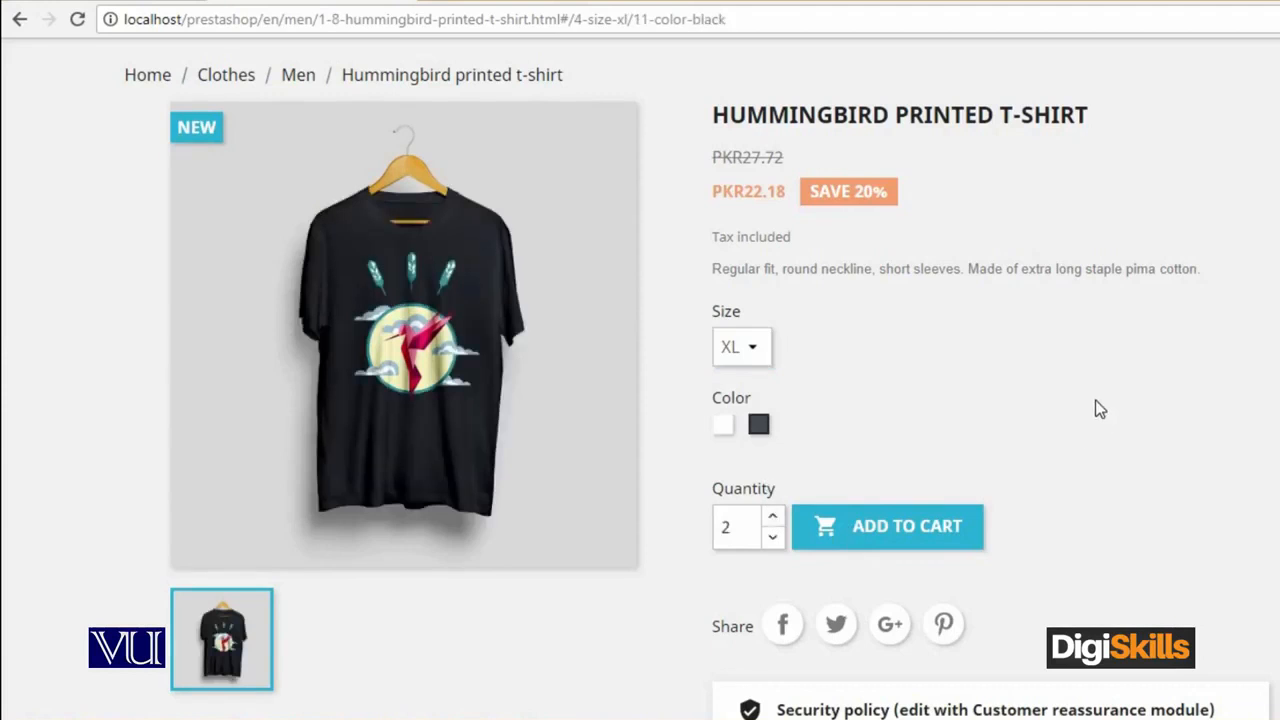
scroll(down, 3)
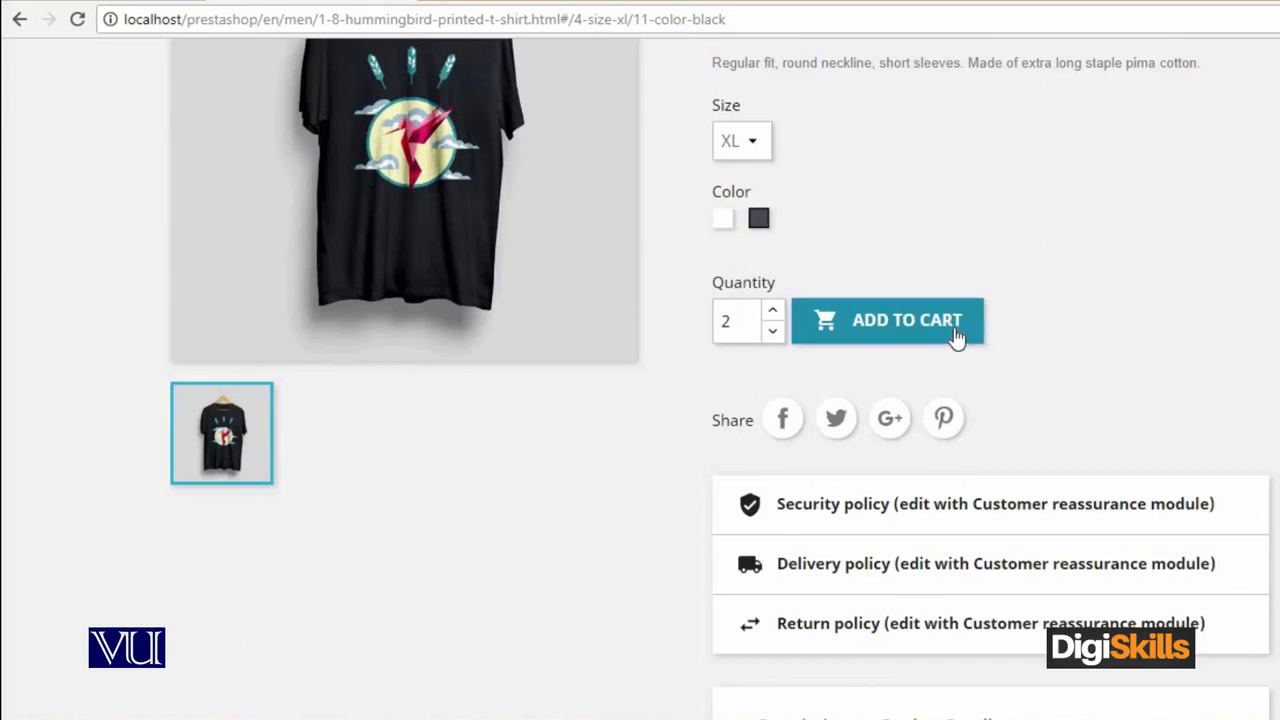
Add the black XL t-shirt, quantity 2, to the cart for PKR44.36.
click(910, 320)
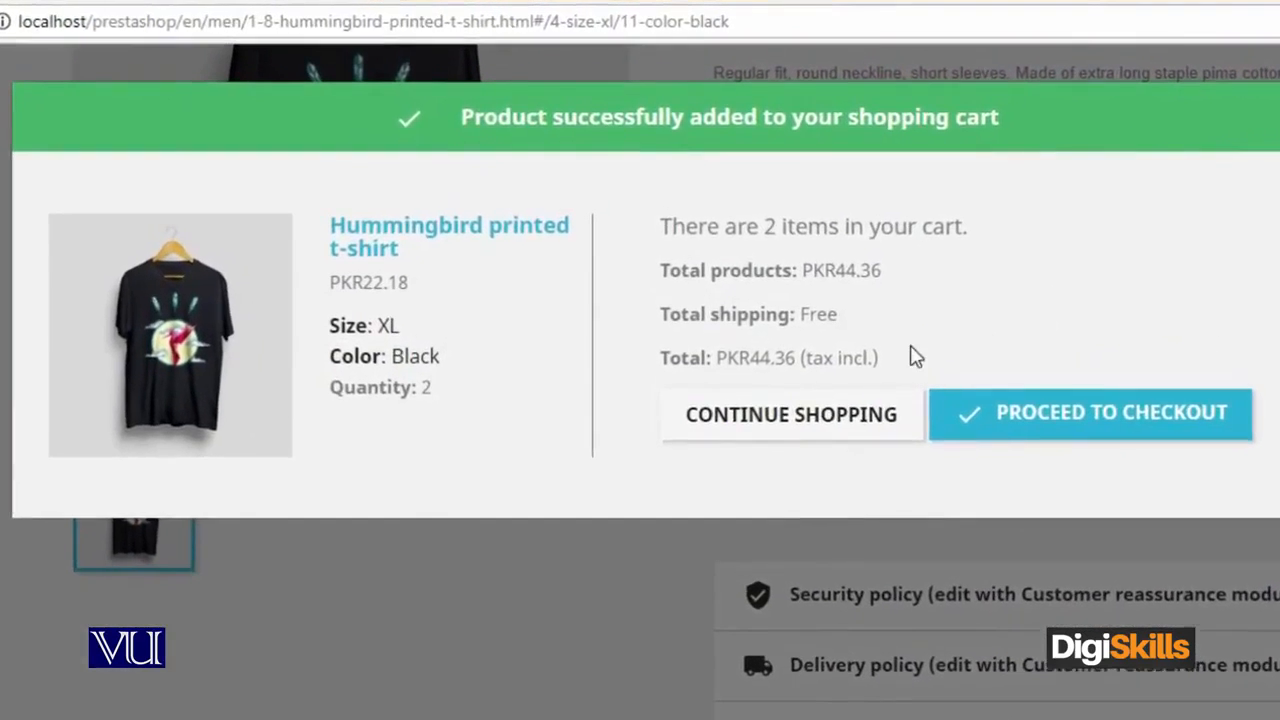
mouse_move(1162, 292)
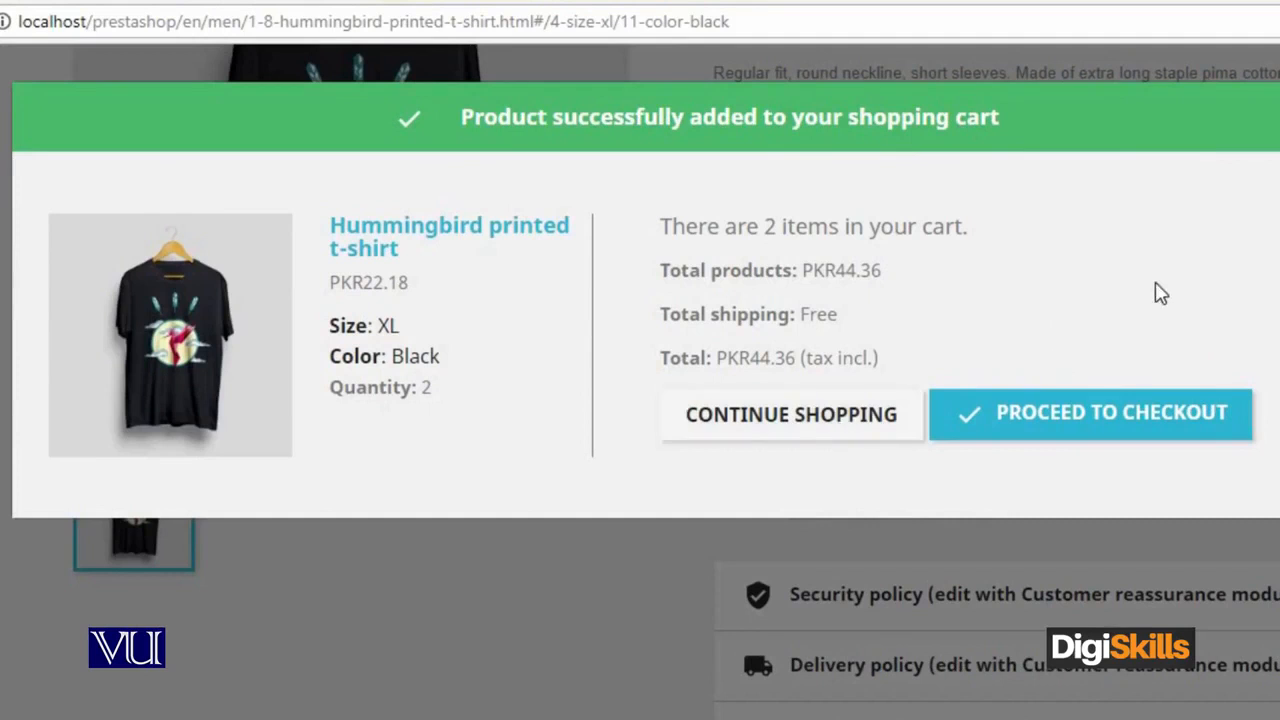
mouse_move(1123, 429)
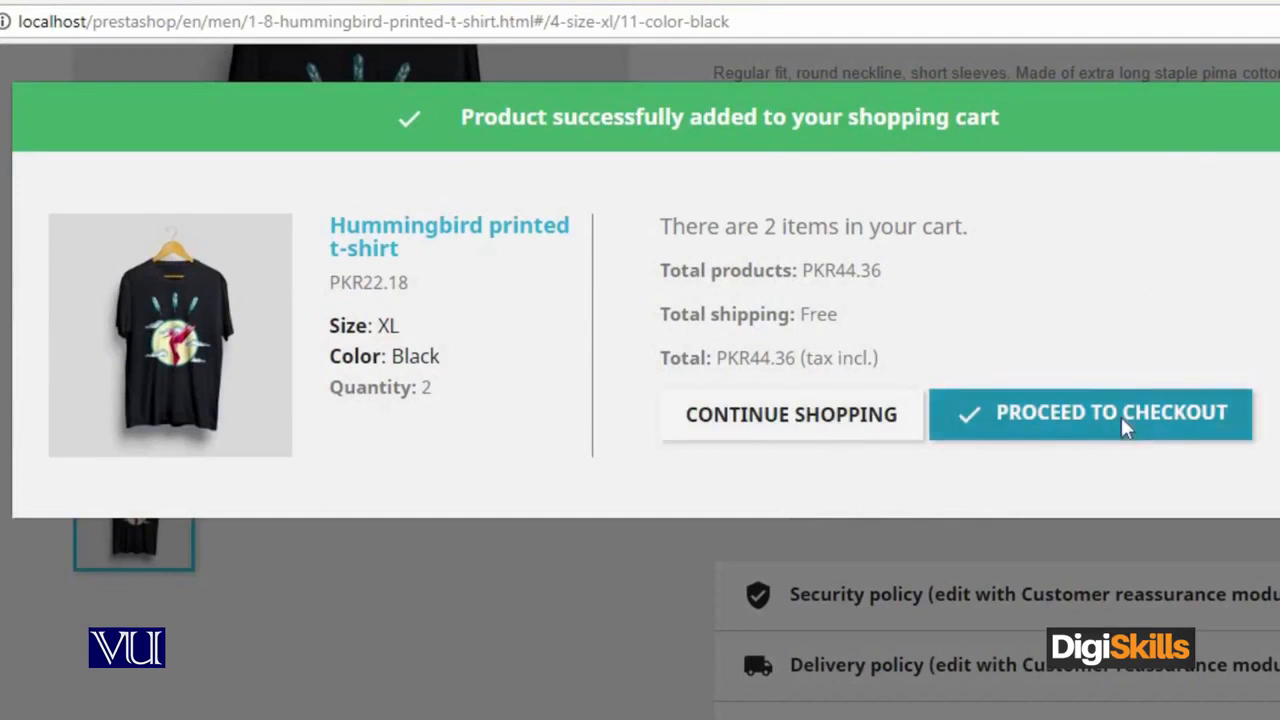
Proceed from the confirmation popup and review the cart totalling PKR44.36 with free shipping.
click(1090, 414)
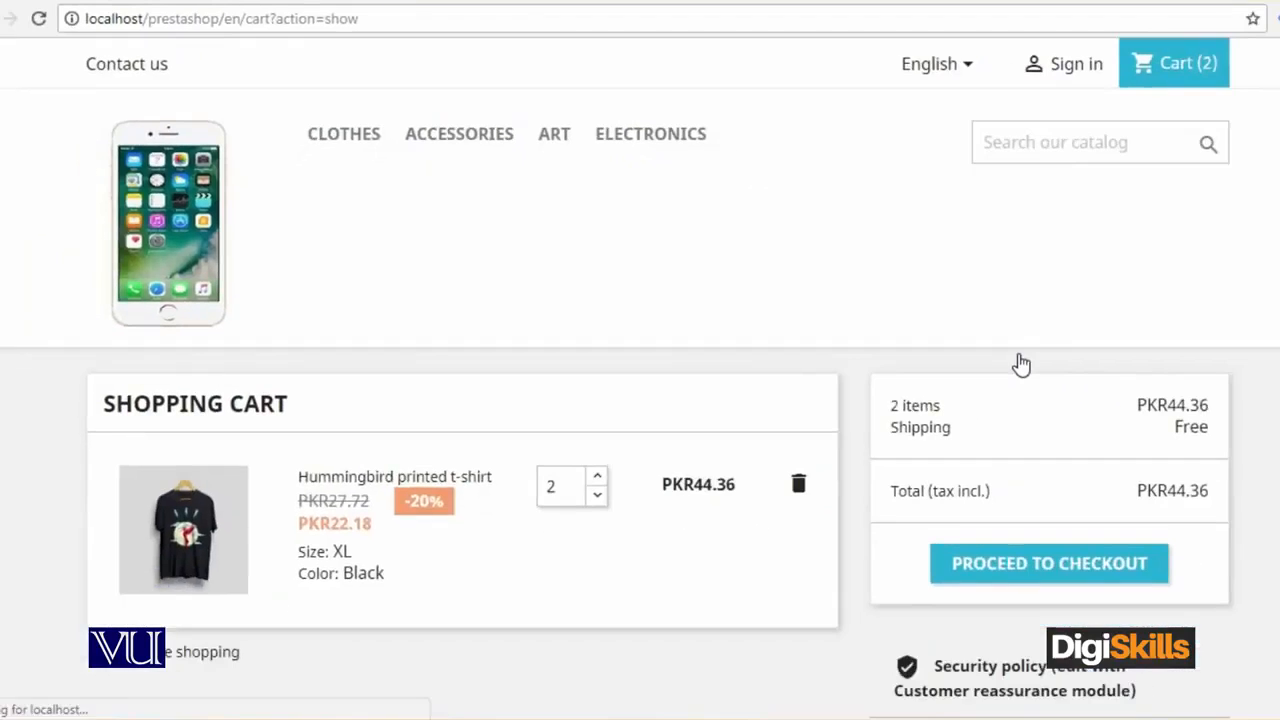
mouse_move(1274, 330)
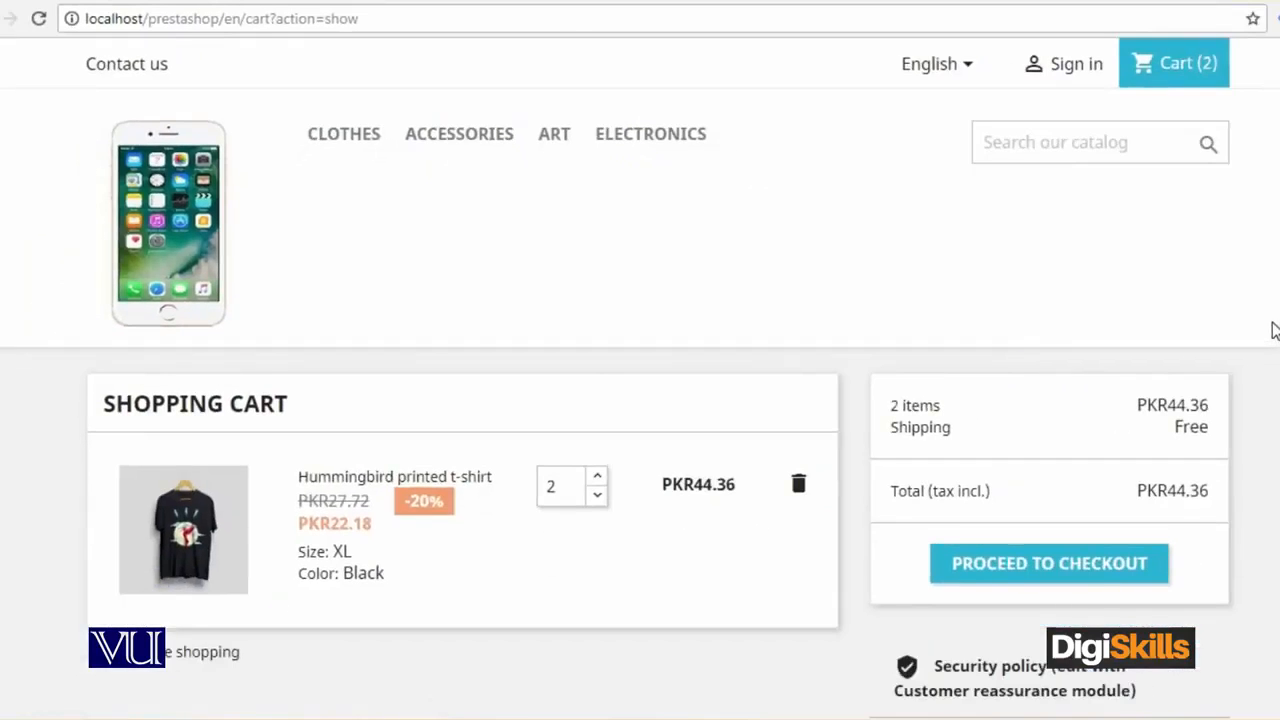
scroll(down, 3)
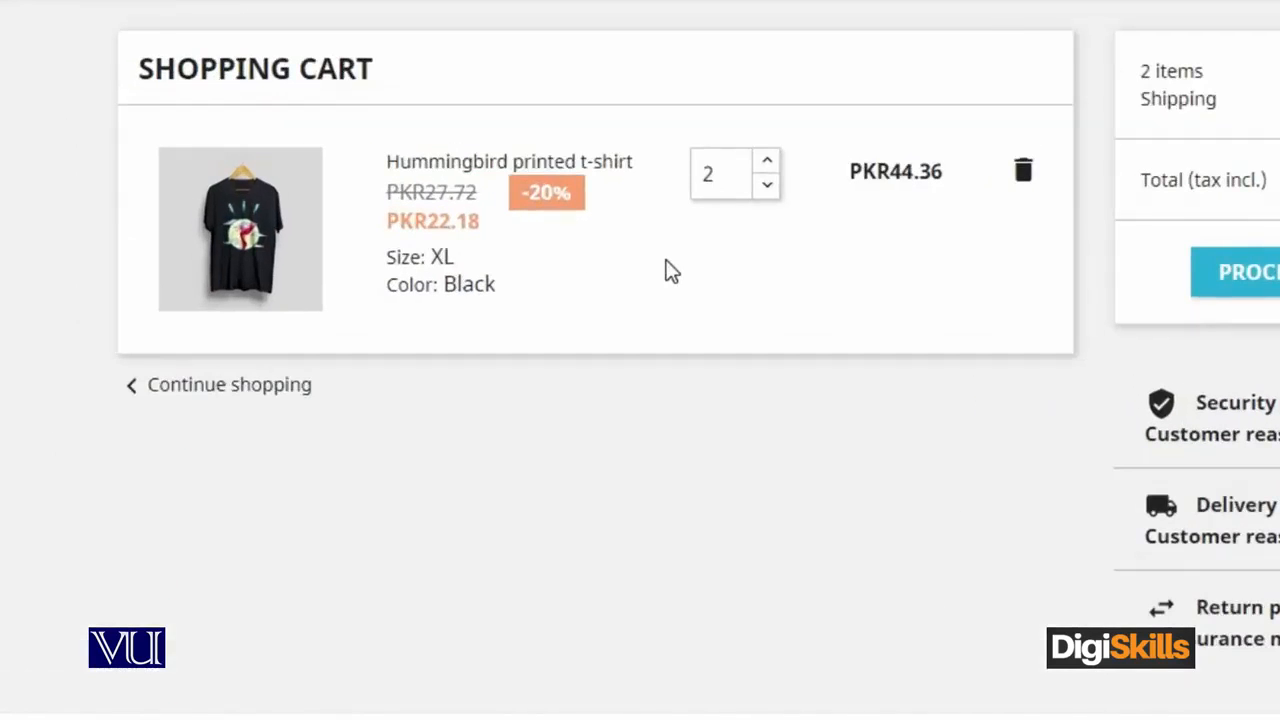
mouse_move(505, 232)
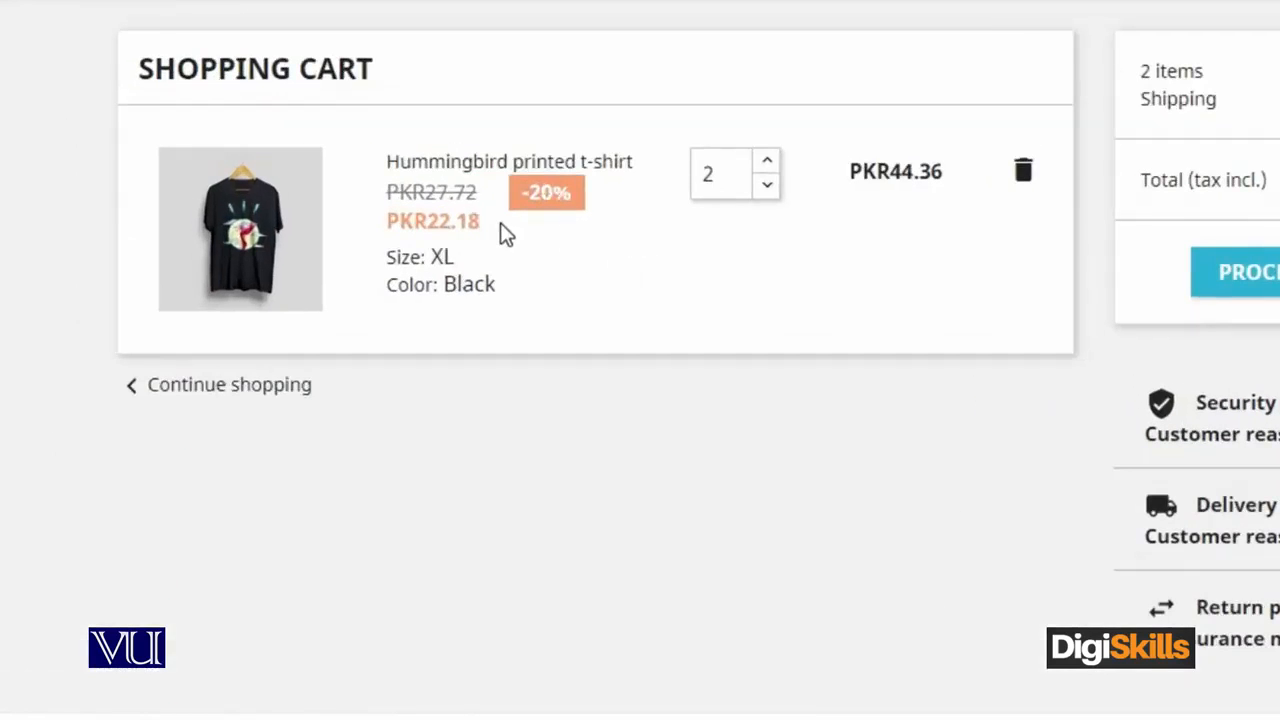
mouse_move(503, 235)
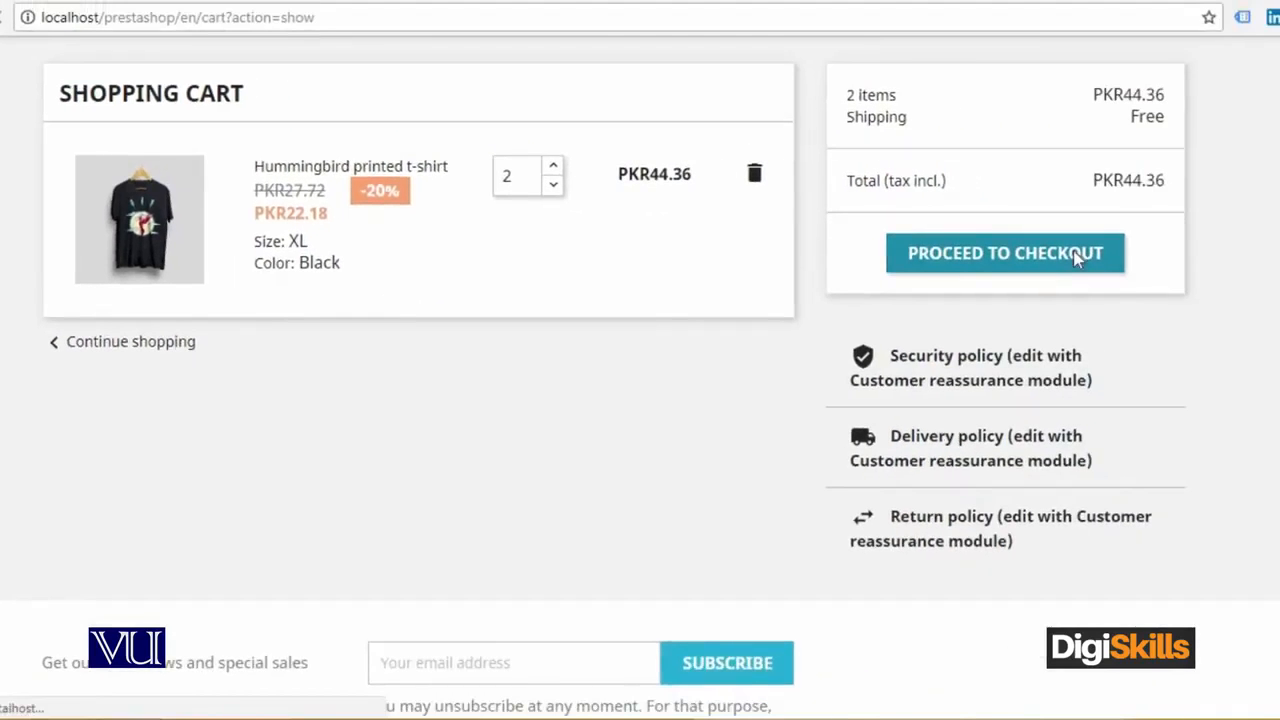
Proceed from the cart to the checkout's personal information form.
click(1004, 252)
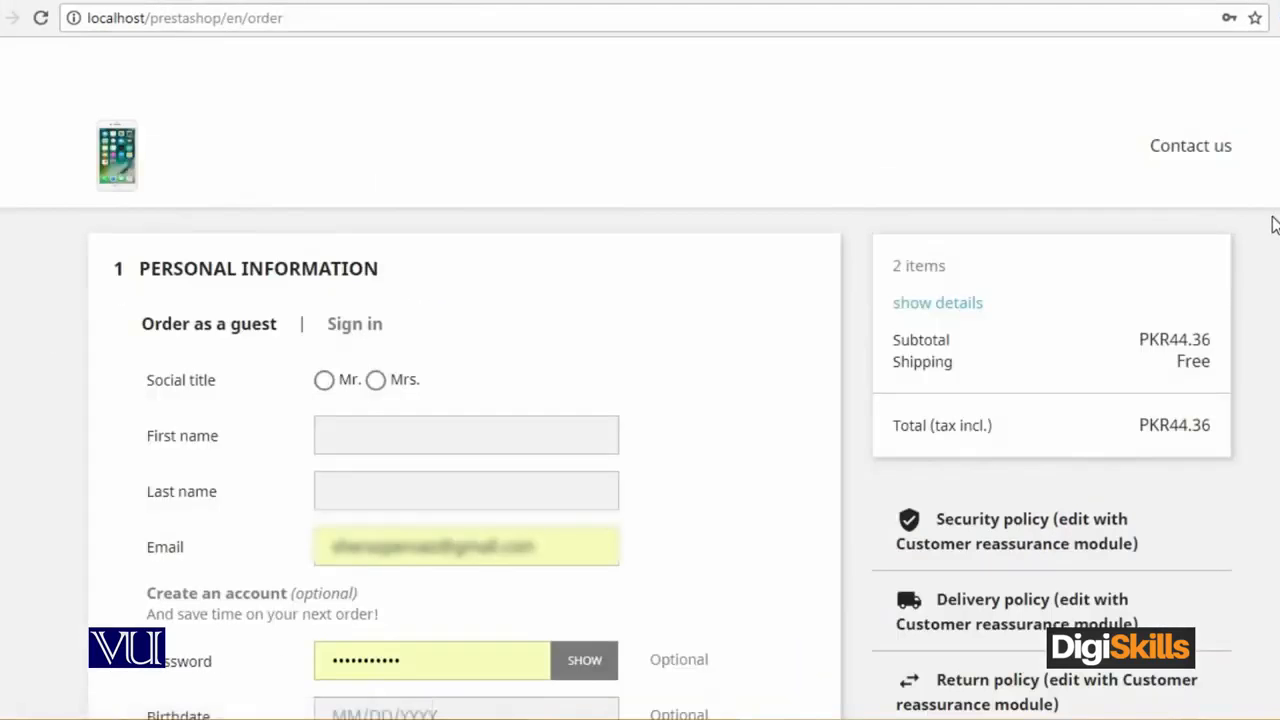
scroll(down, 3)
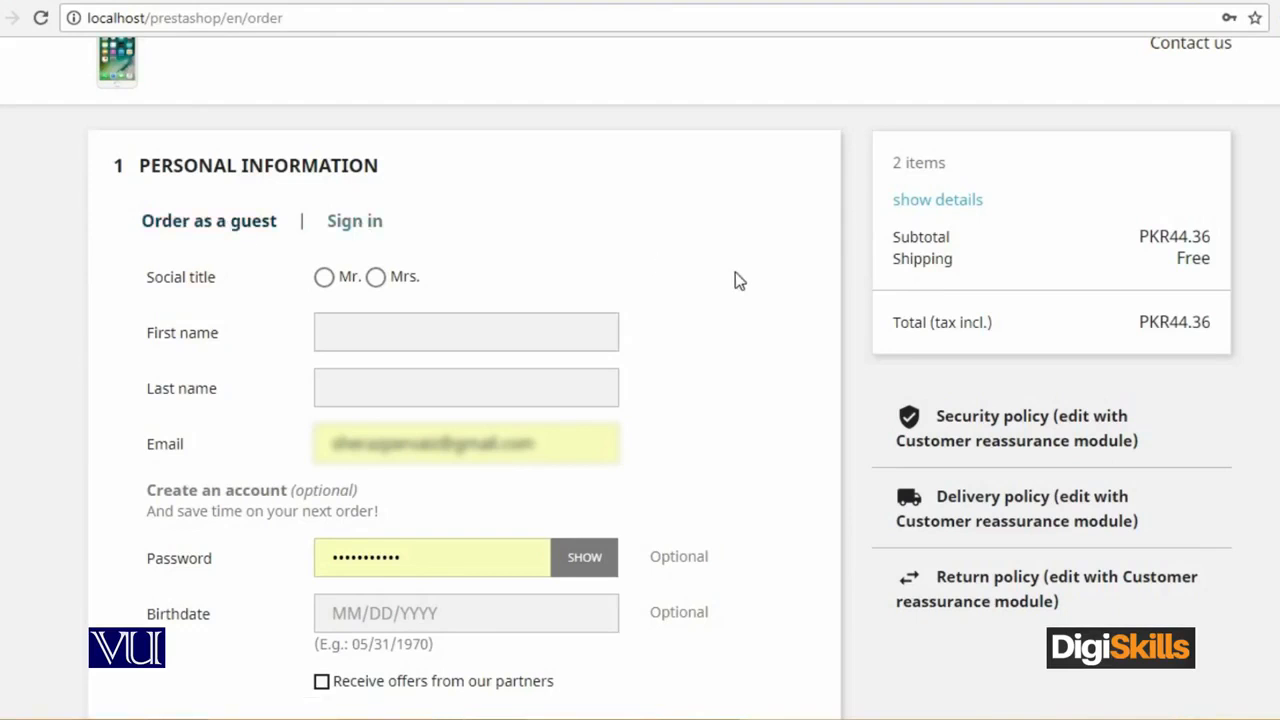
scroll(down, 3)
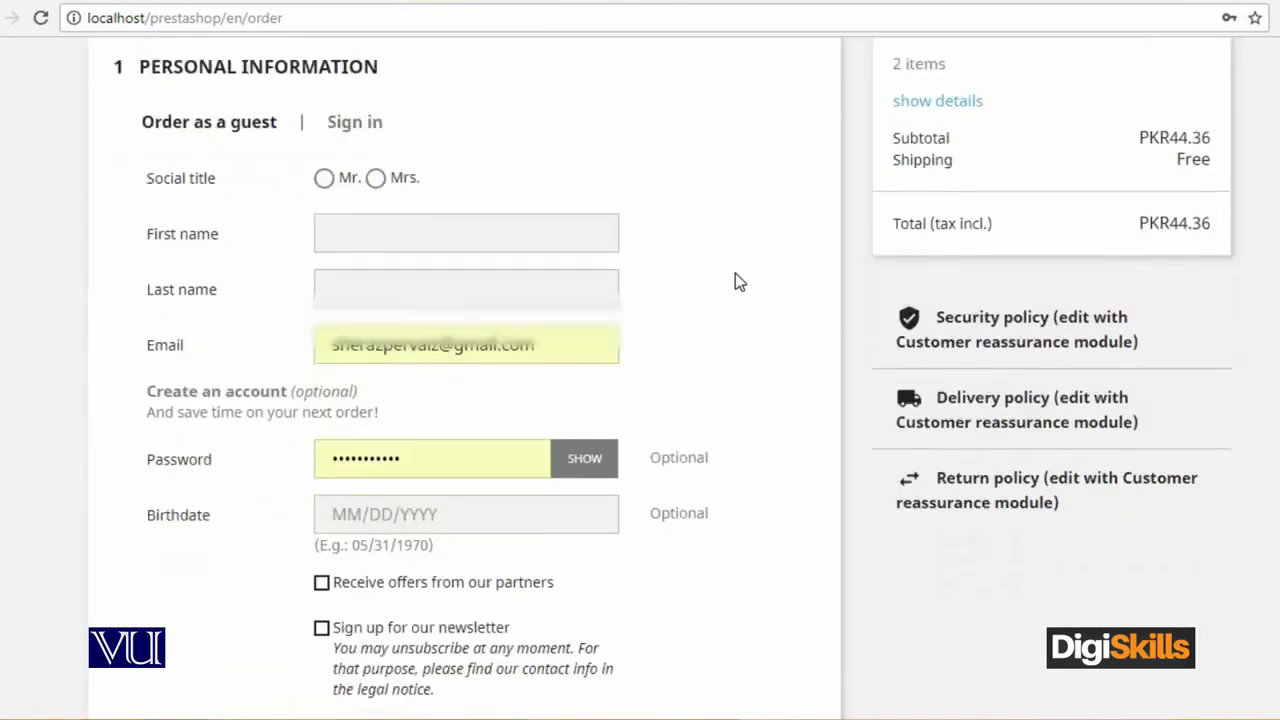
scroll(down, 3)
text(Sheraz)
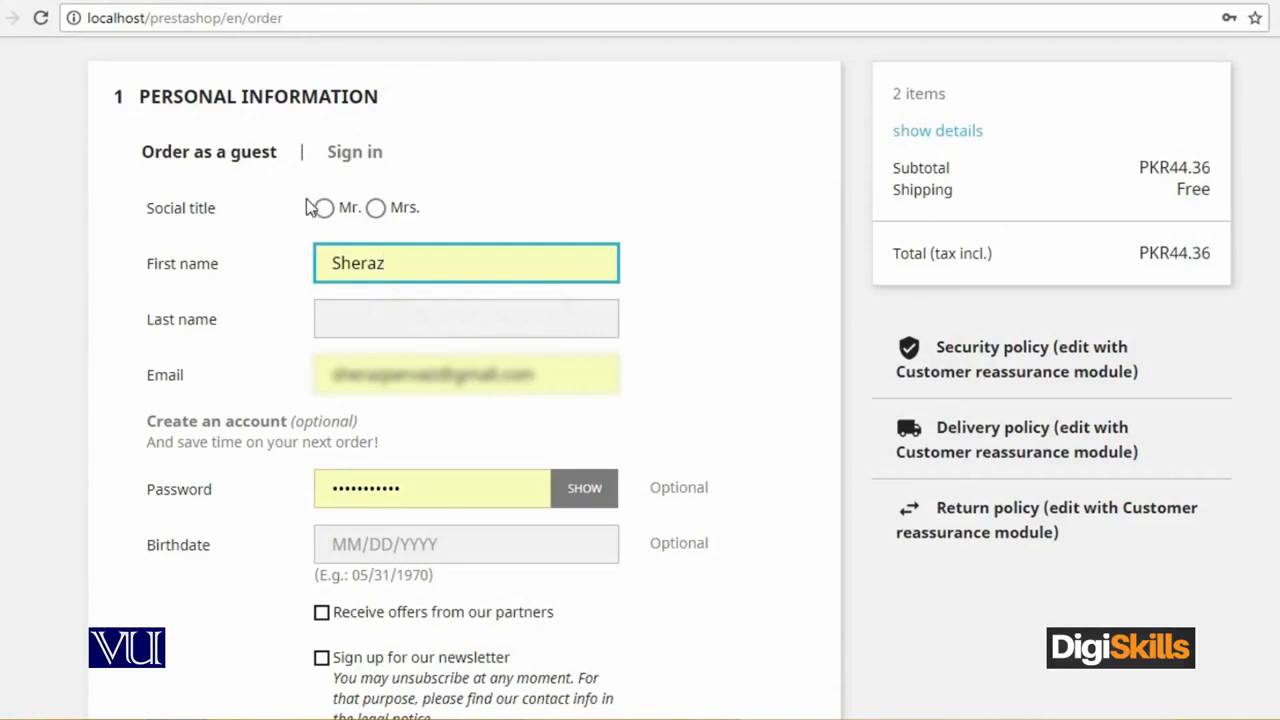
Fill in title Mr. and the name Pervaiz, then submit the personal information.
click(323, 208)
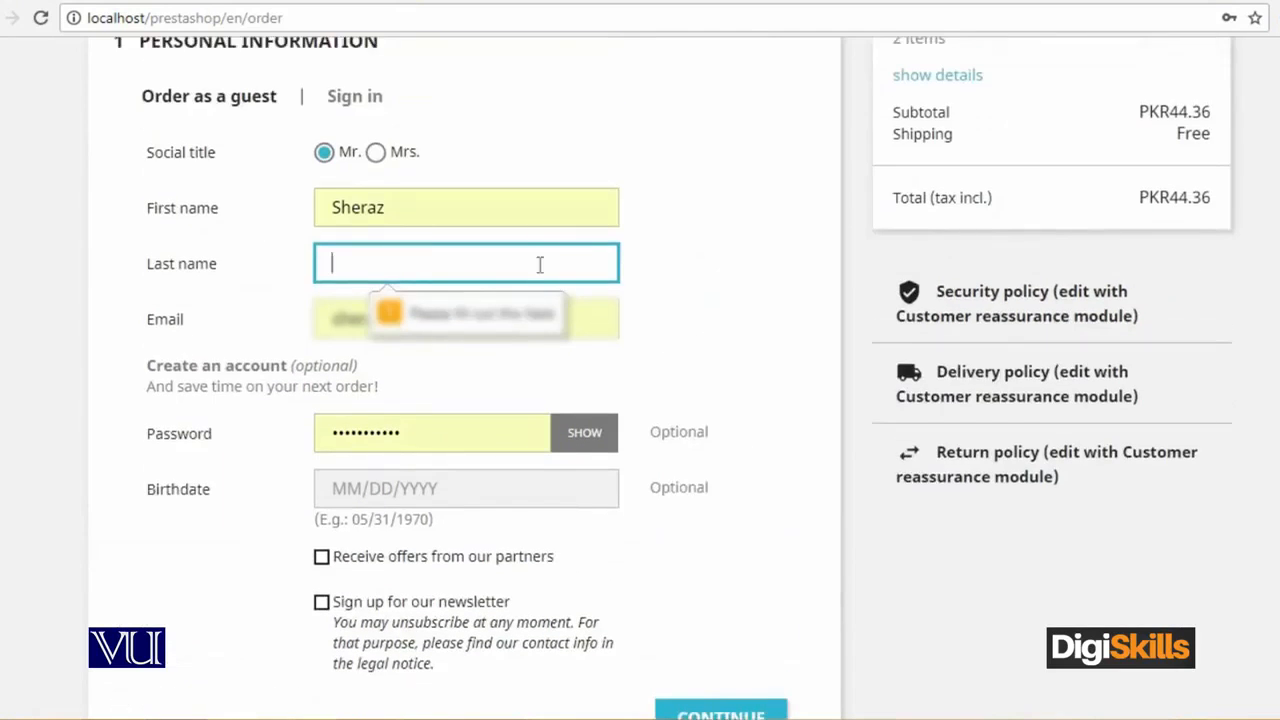
text(Pervaiz)
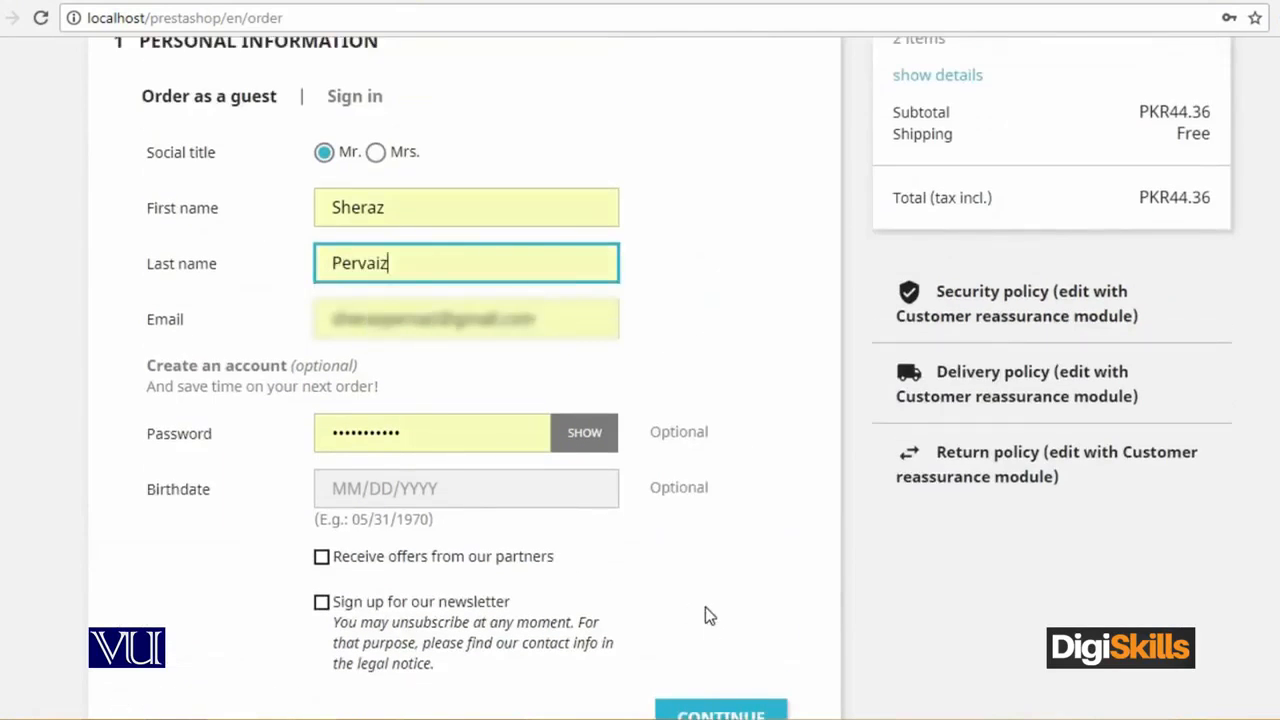
click(720, 710)
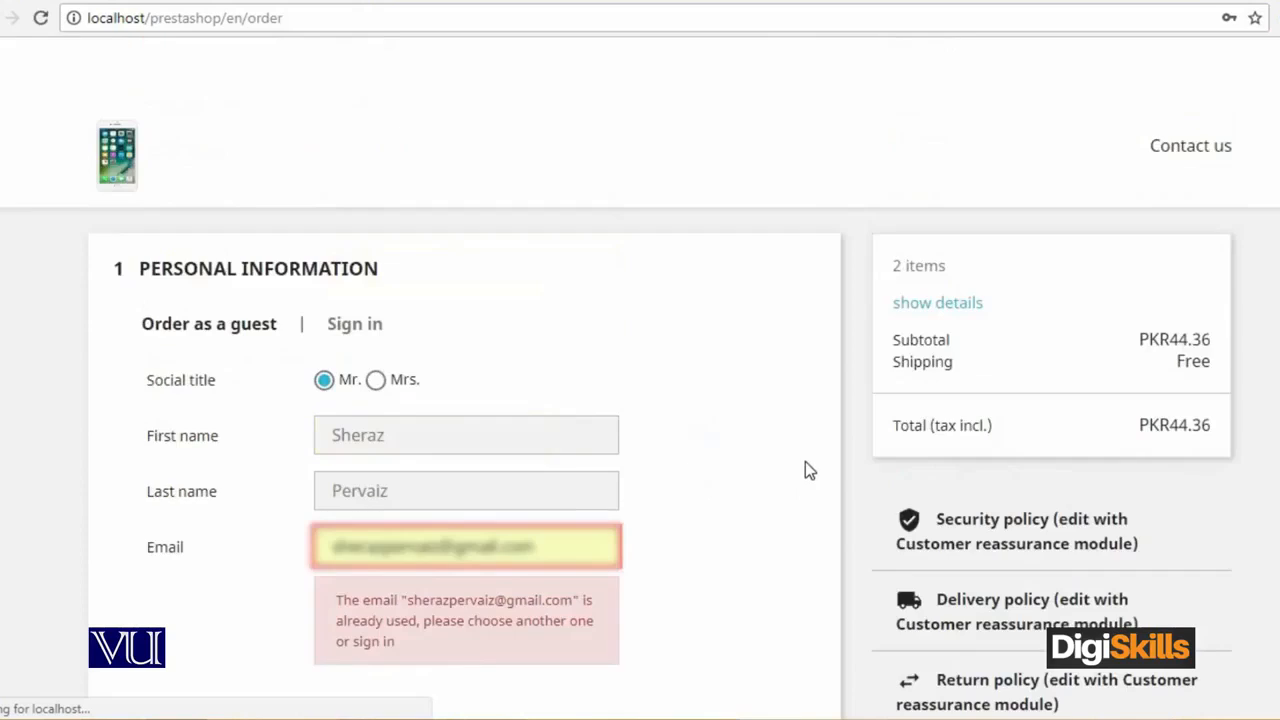
Resubmit personal information with an accepted email to reach the Addresses step.
scroll(down, 3)
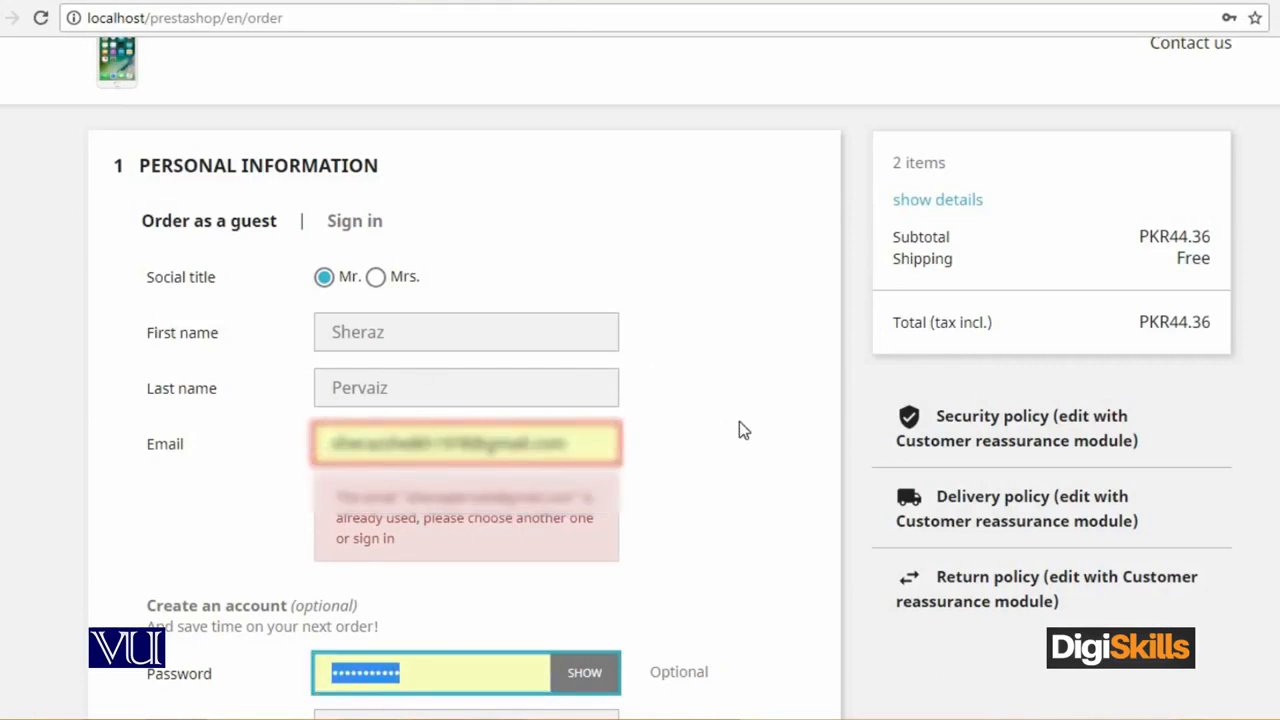
scroll(down, 3)
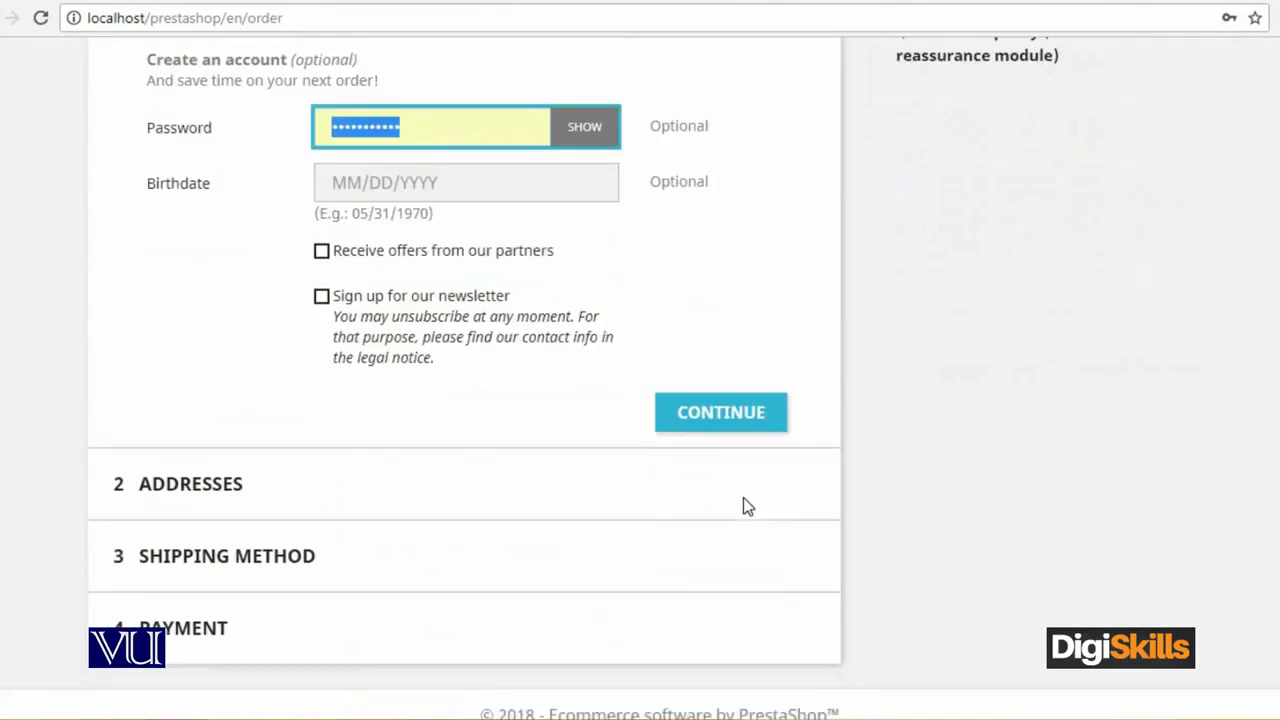
click(721, 391)
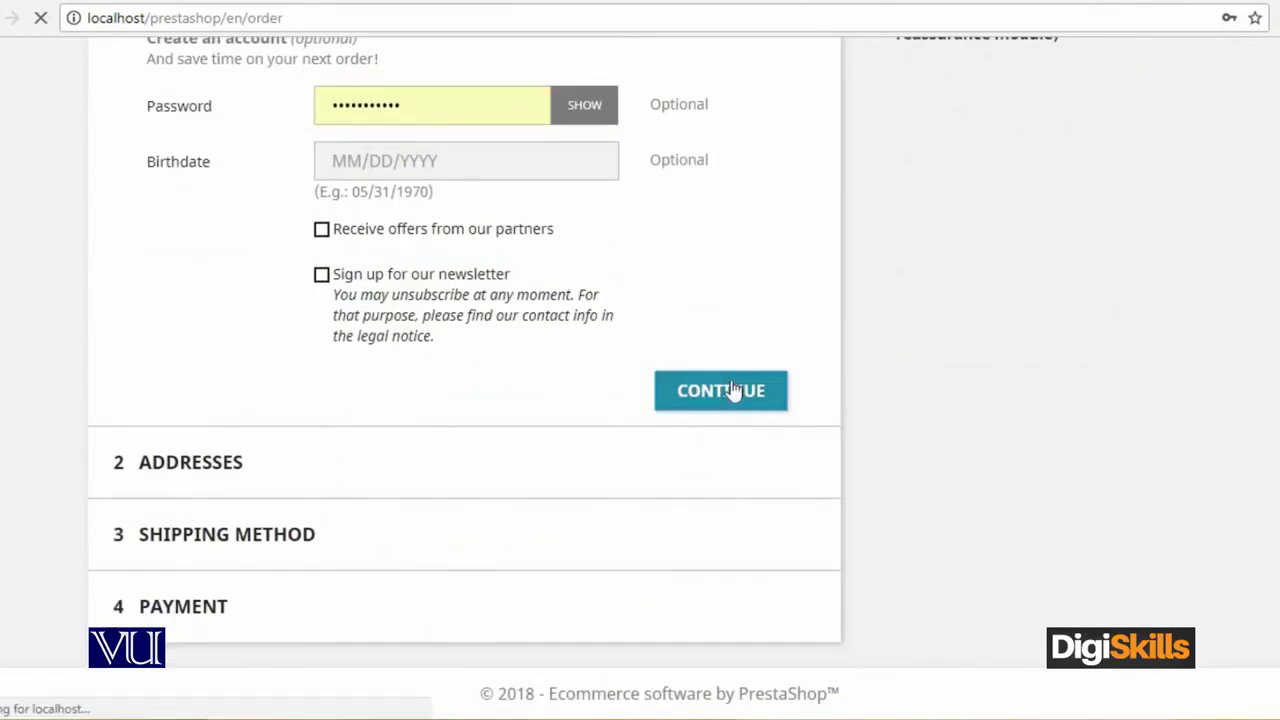
click(721, 390)
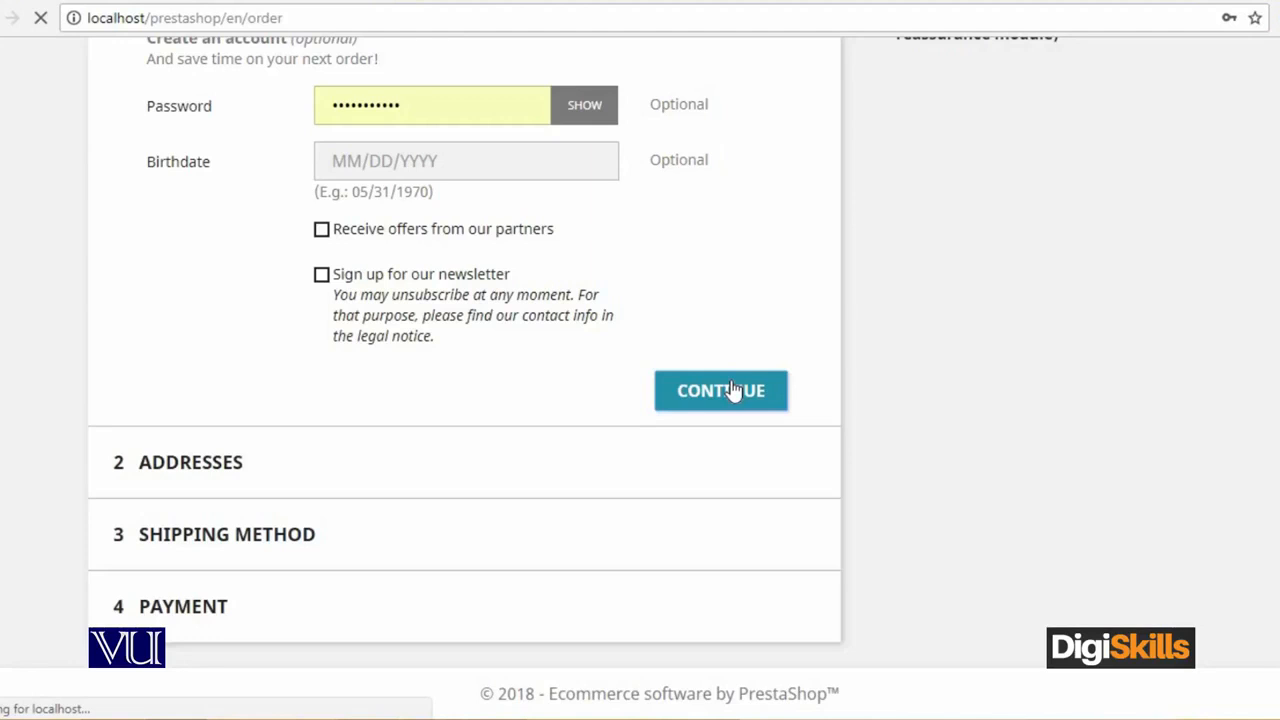
click(721, 390)
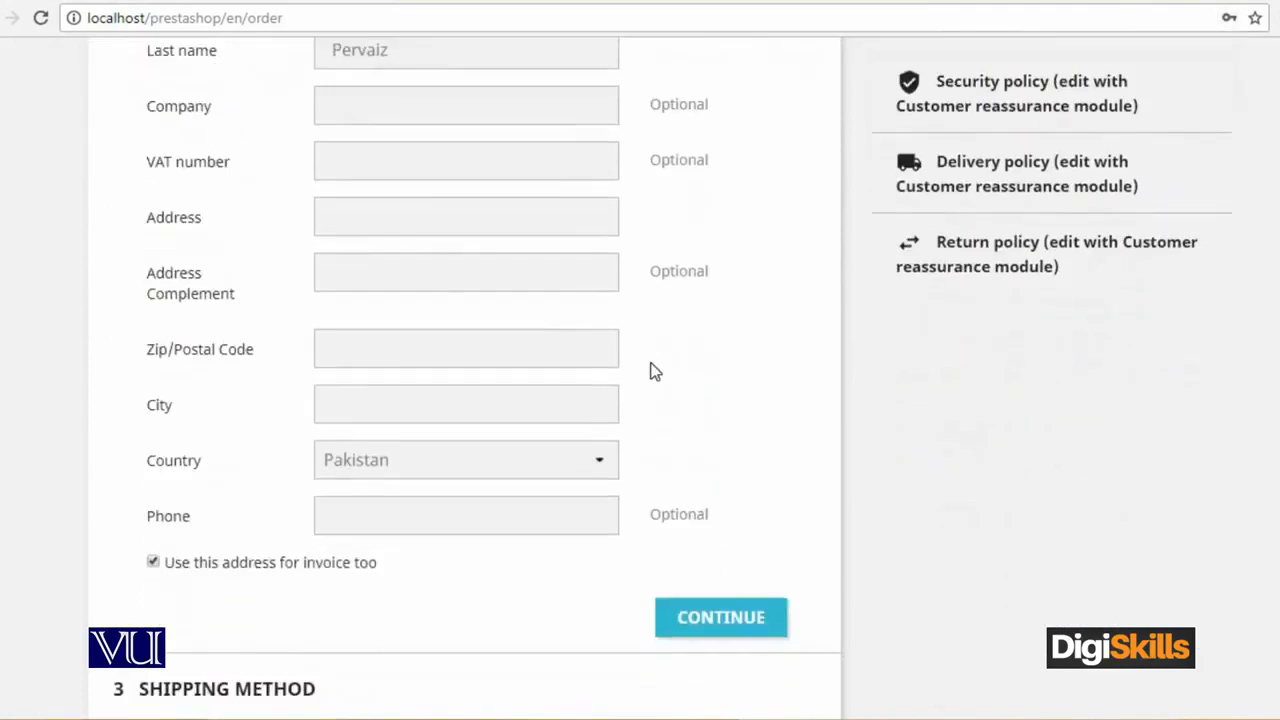
Enter address 'VU, Head Office', city Lahore and postal code 54000.
scroll(up, 3)
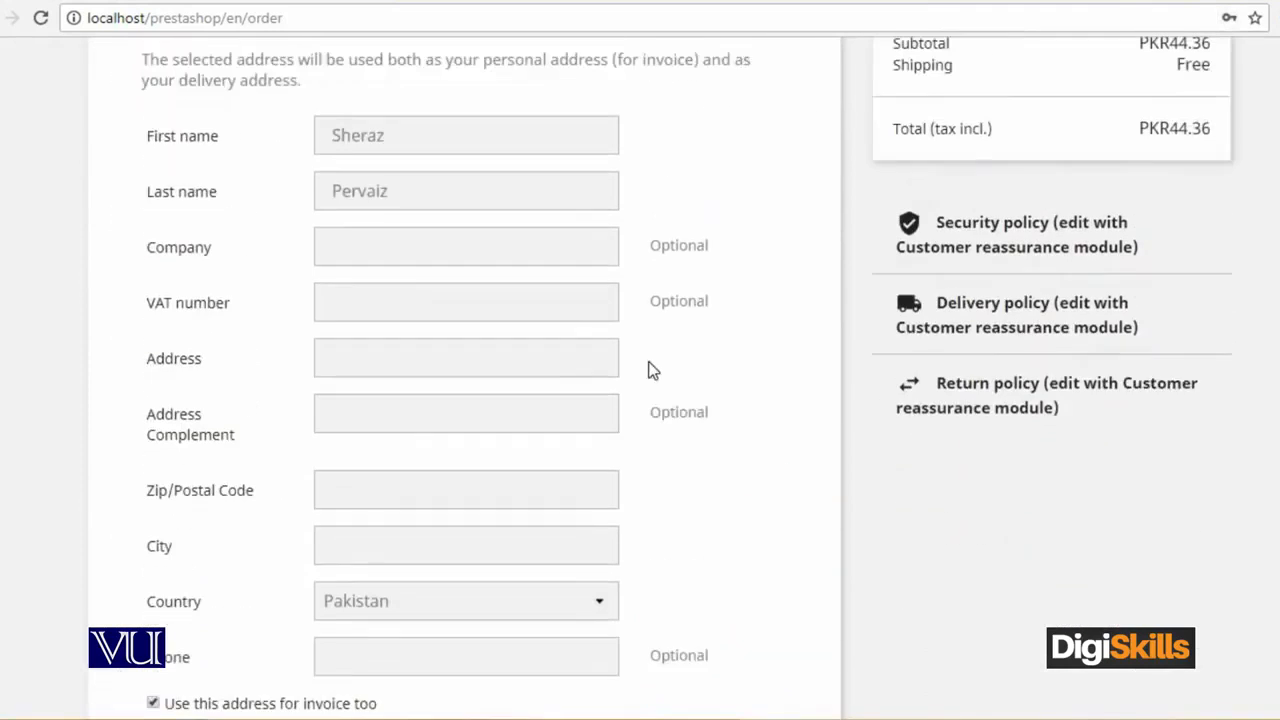
text(VU)
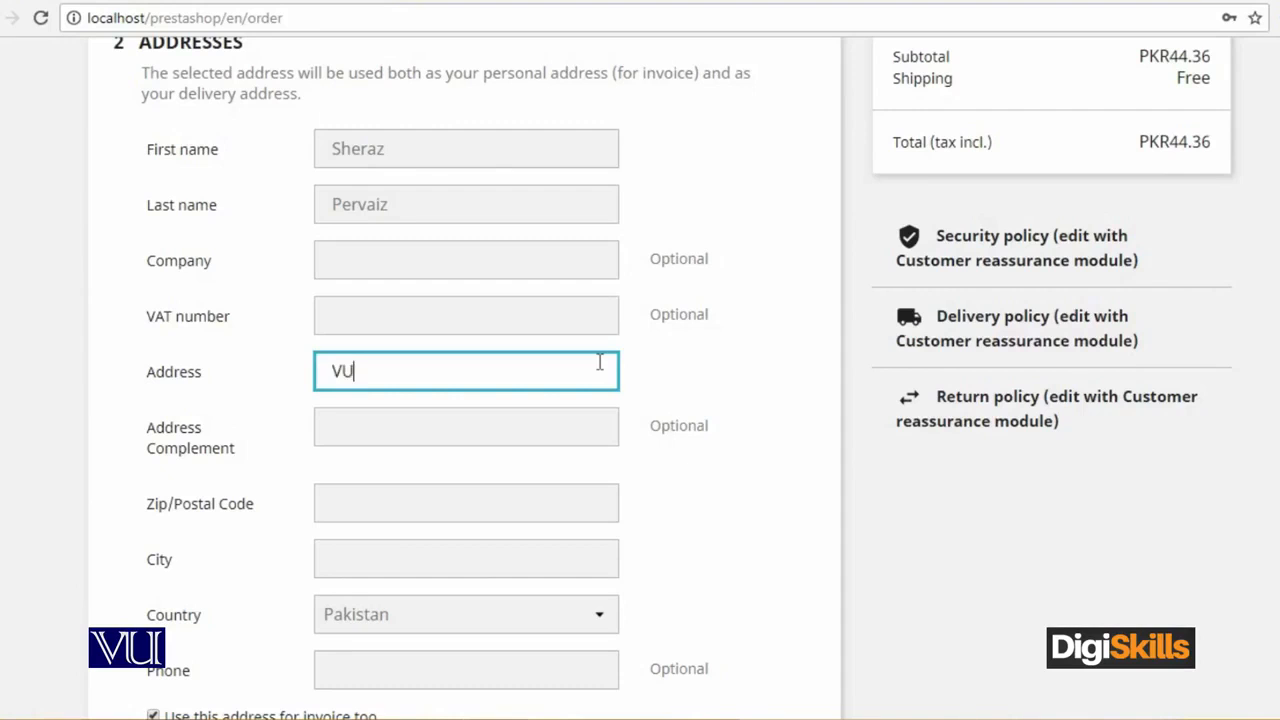
text(, Head)
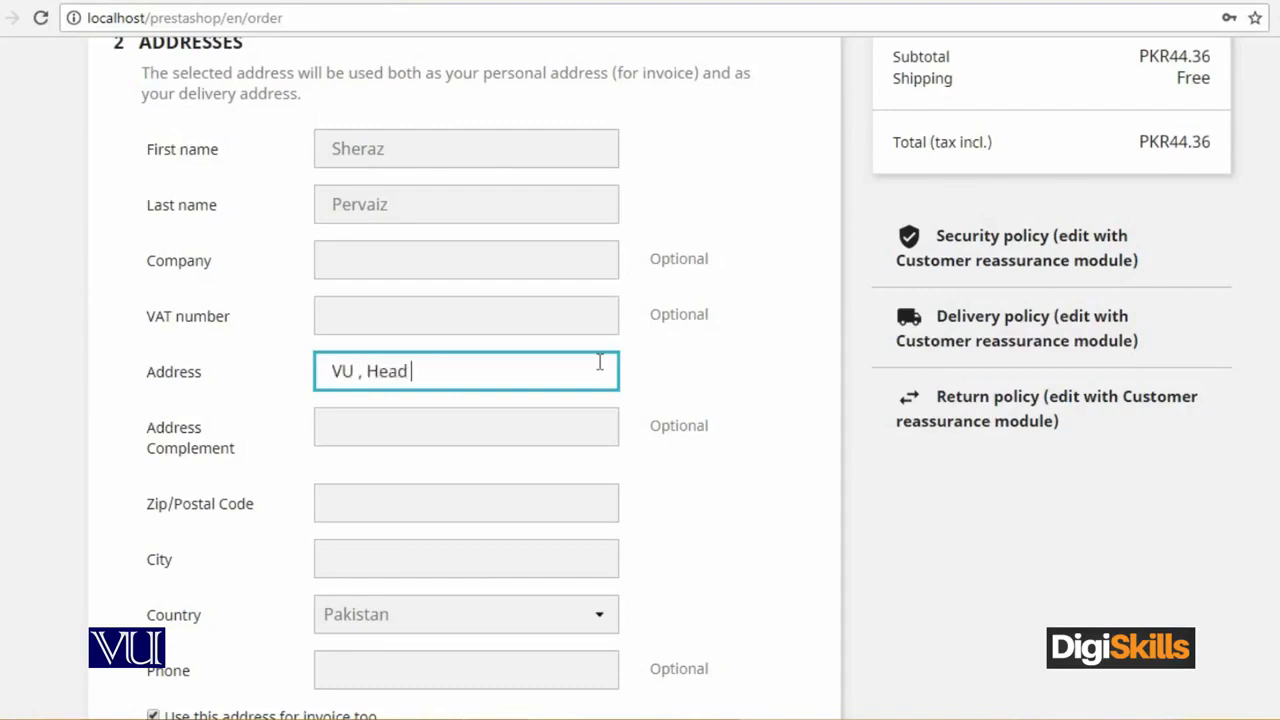
text(Office)
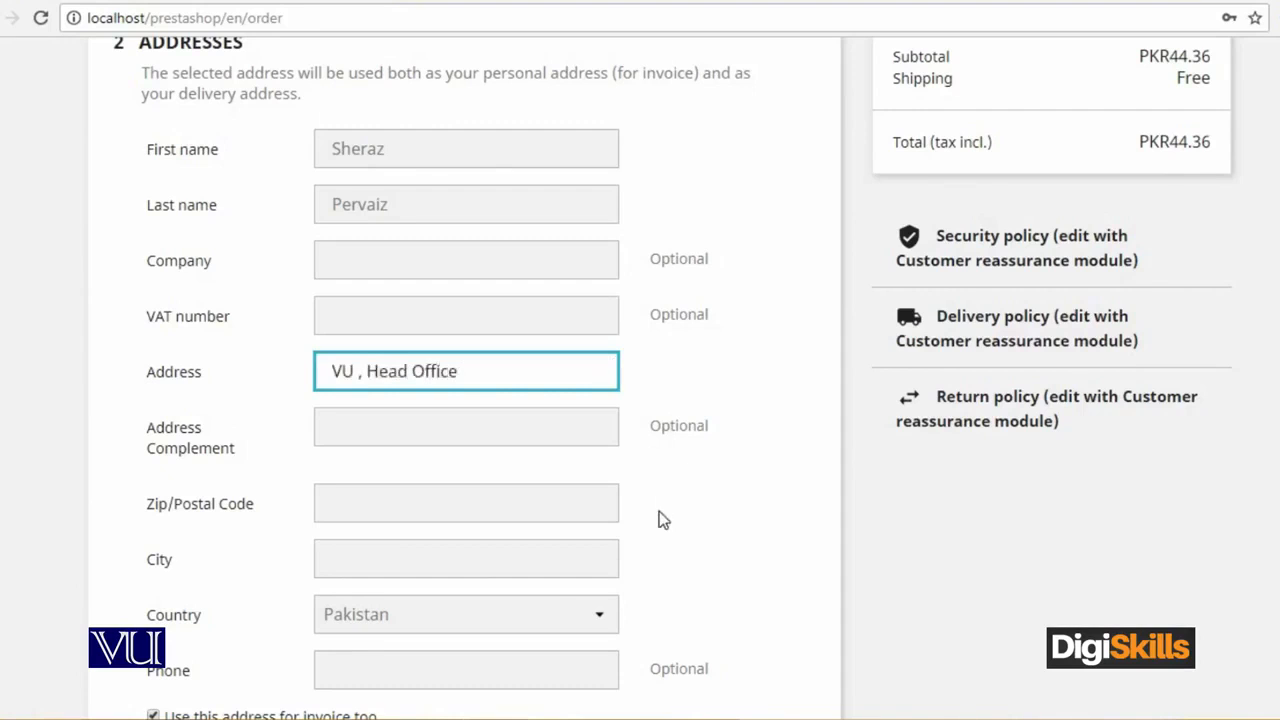
text(La)
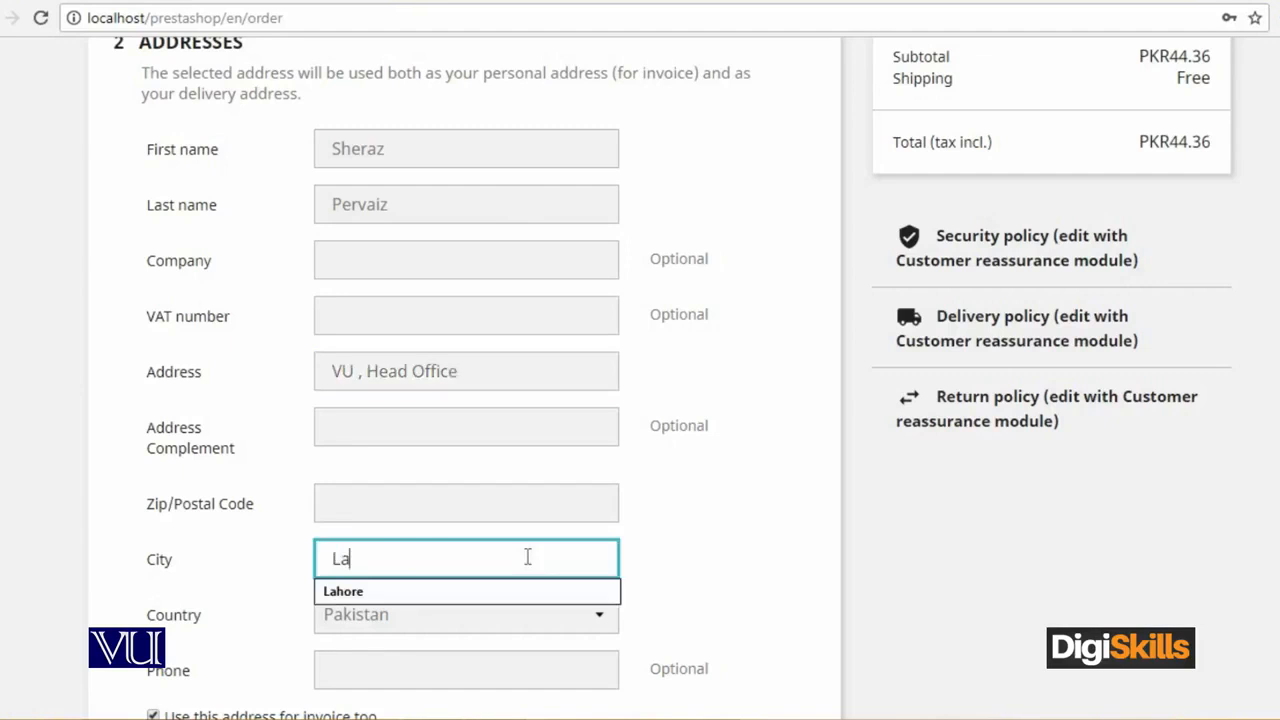
click(343, 590)
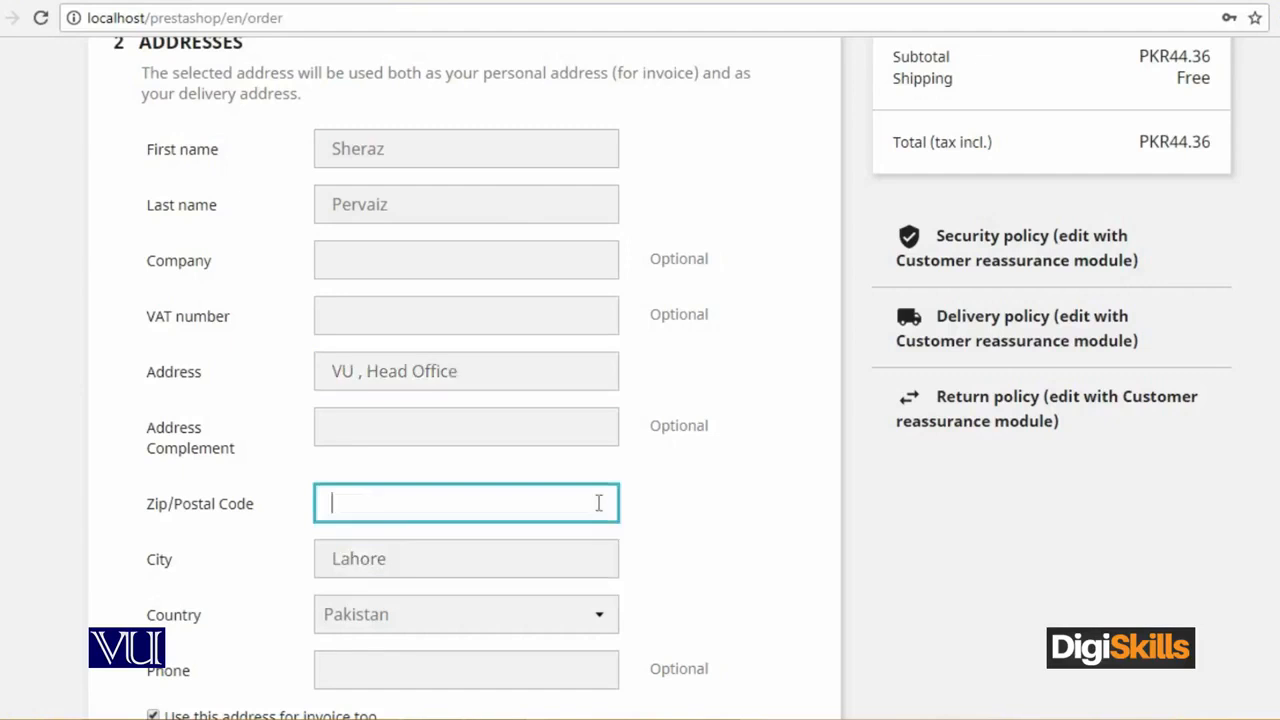
text(54000)
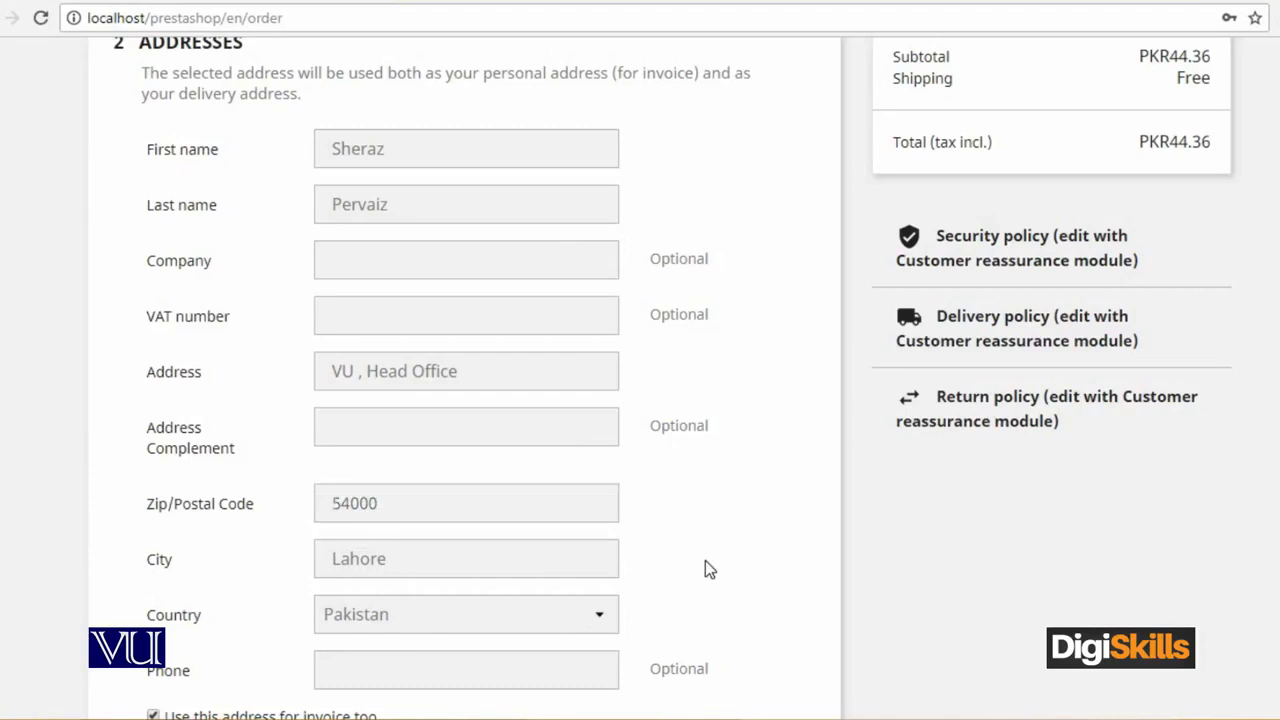
mouse_move(717, 433)
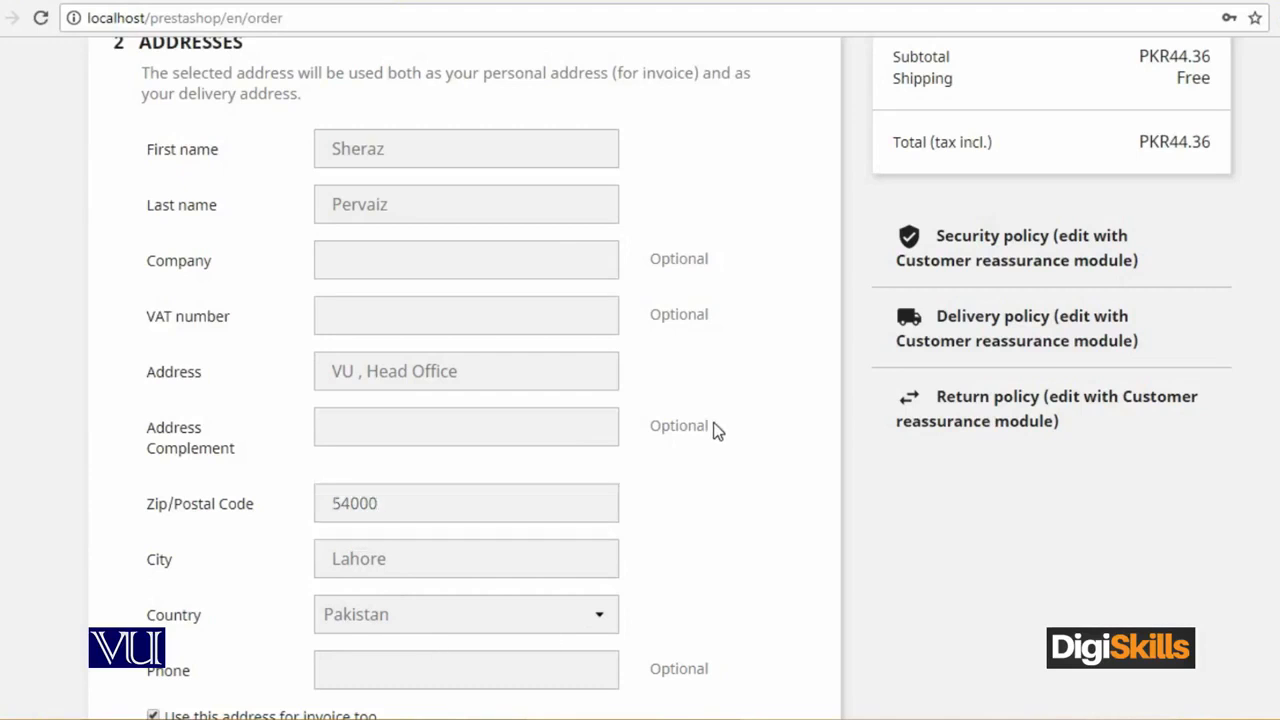
Submit the address, note no carriers are available, and switch to back-office order #6.
scroll(down, 3)
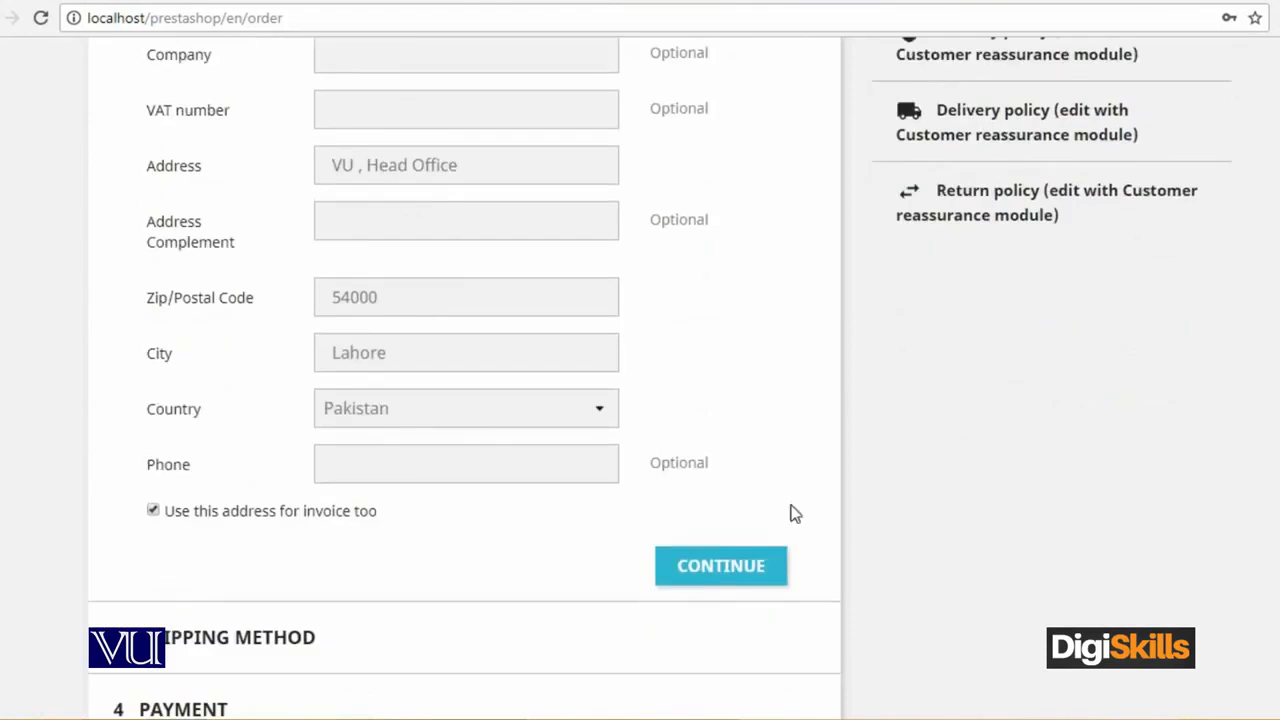
click(721, 566)
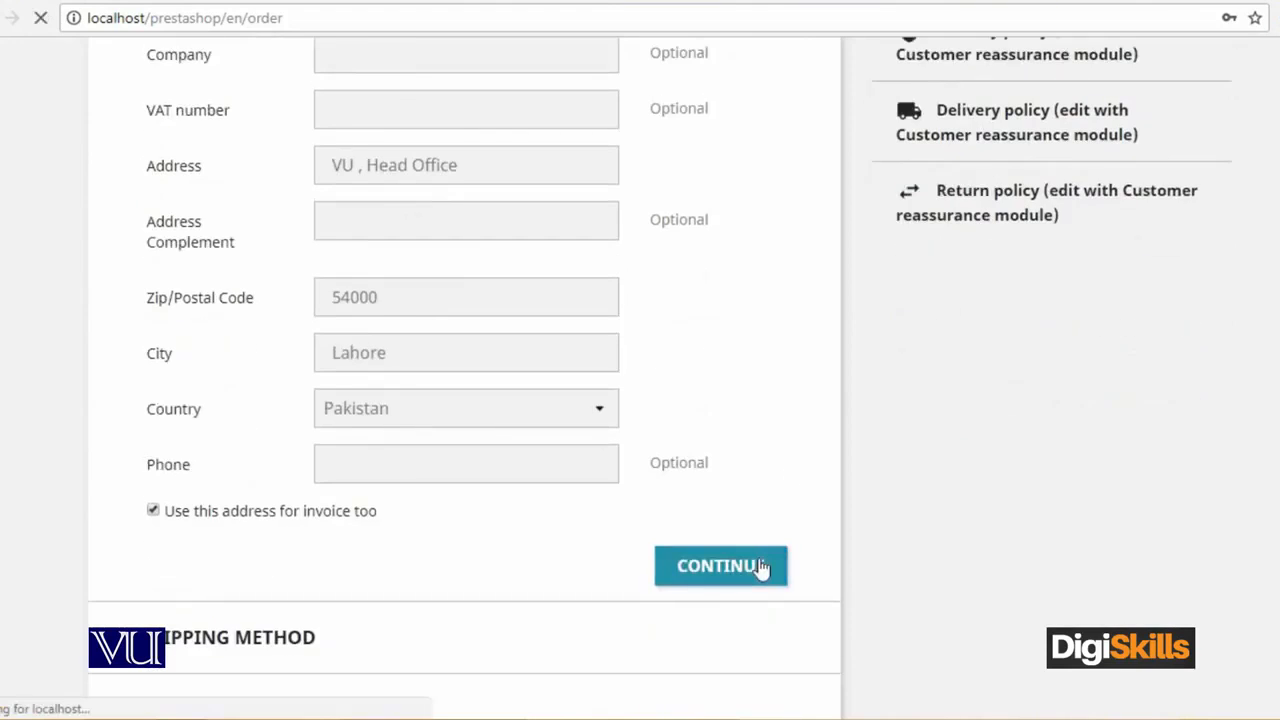
click(721, 566)
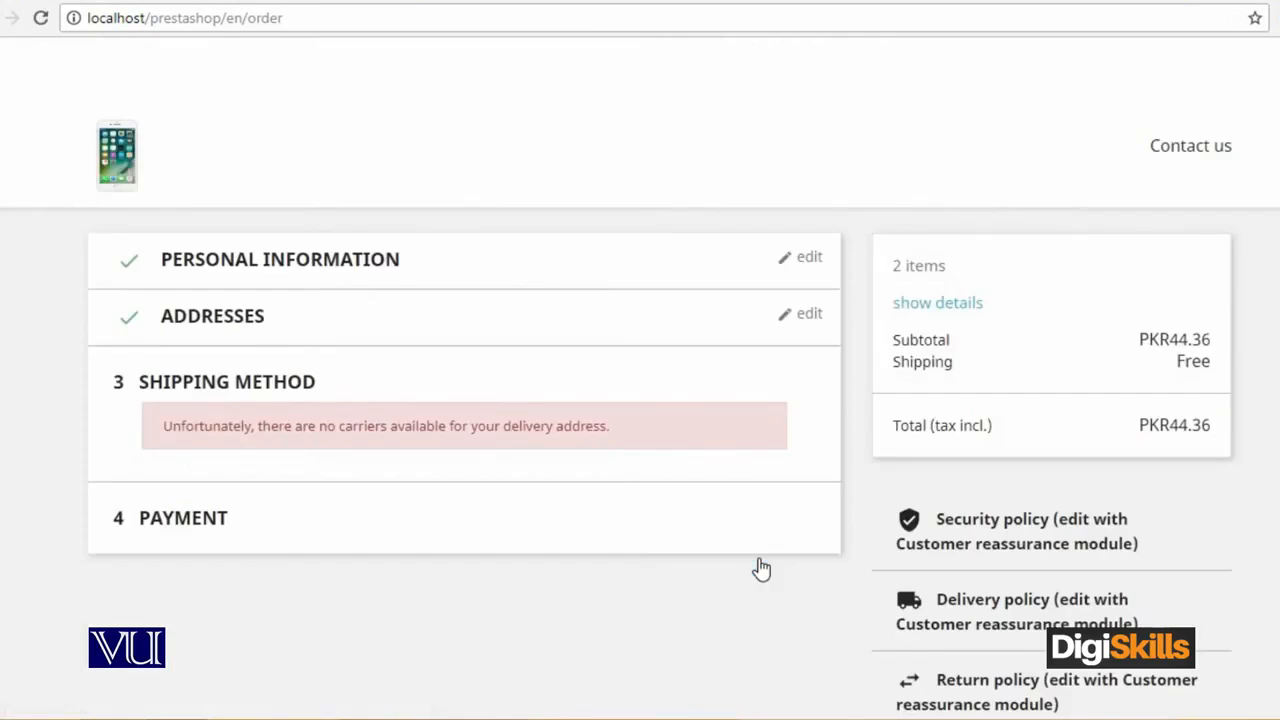
mouse_move(180, 450)
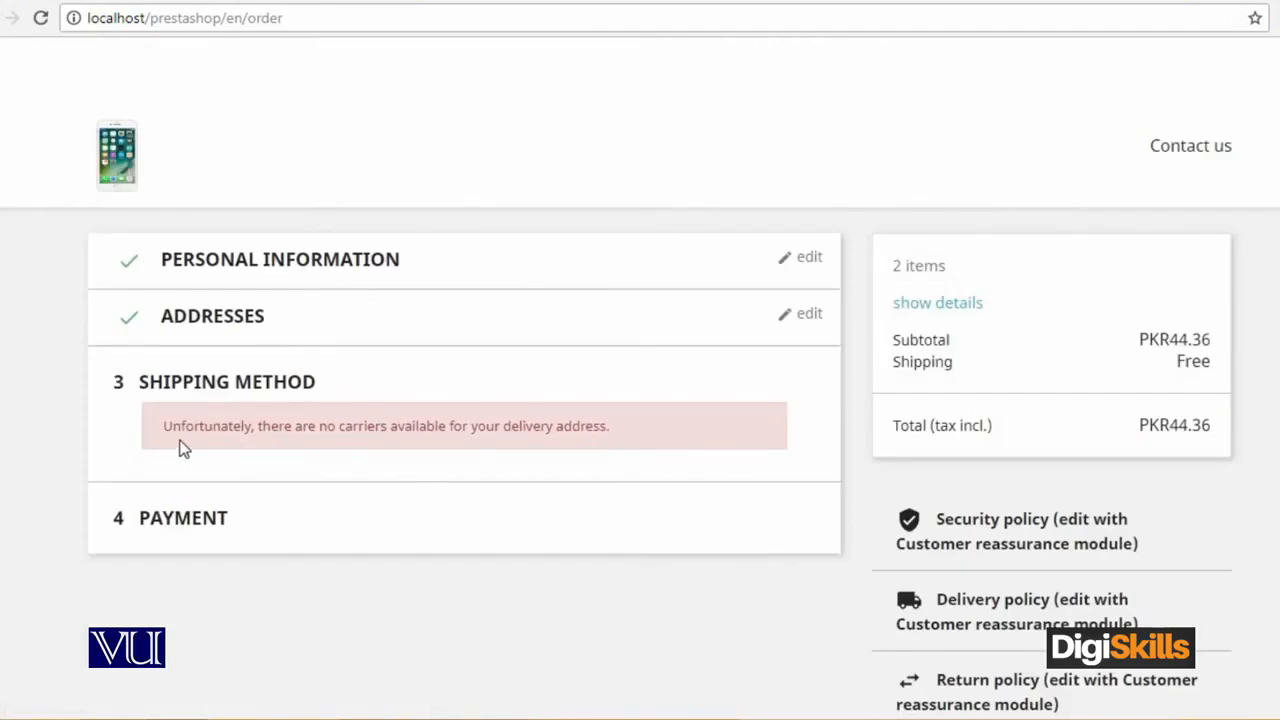
drag(162, 425, 607, 425)
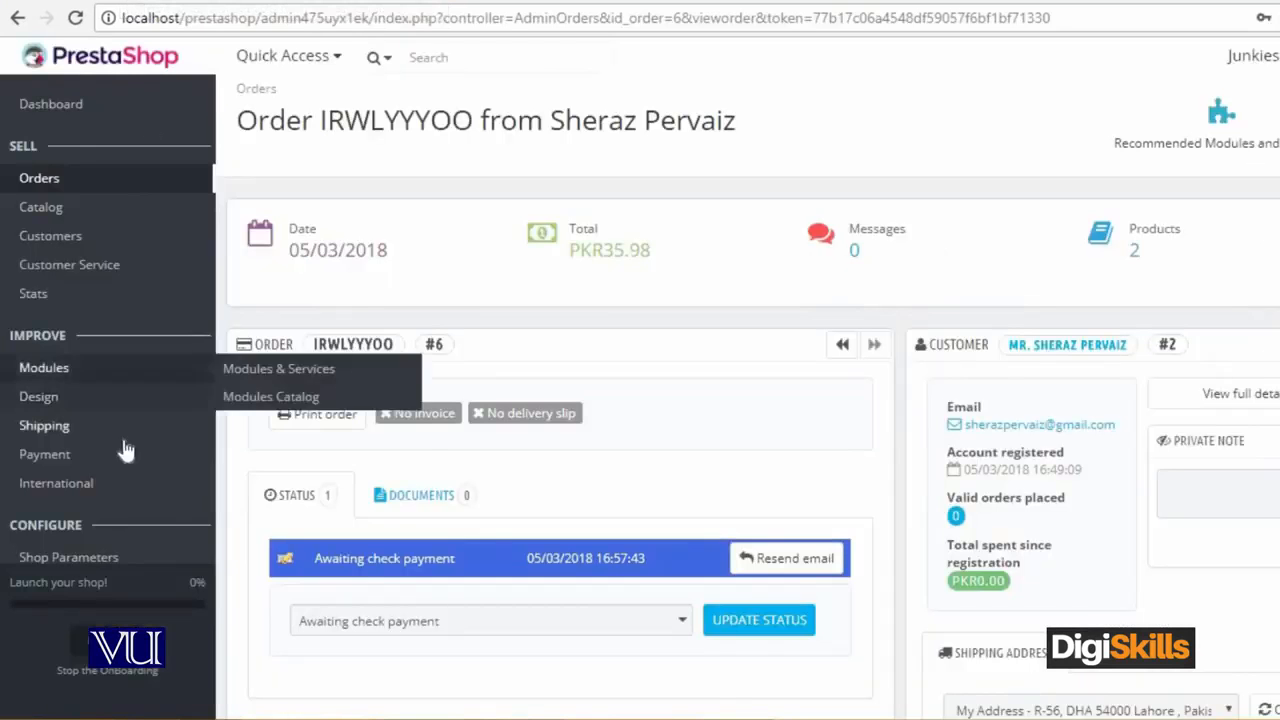
Go to Shipping > Carriers, listing only My carrier, and start adding a carrier.
click(44, 425)
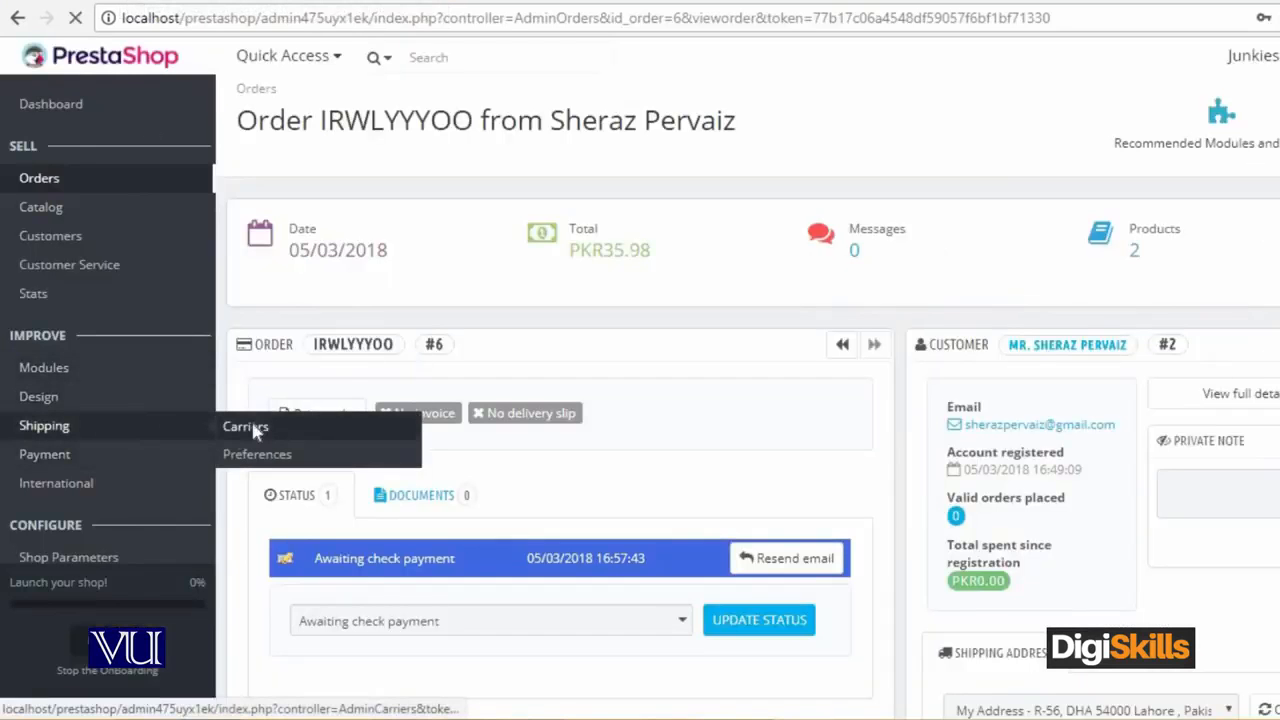
click(245, 426)
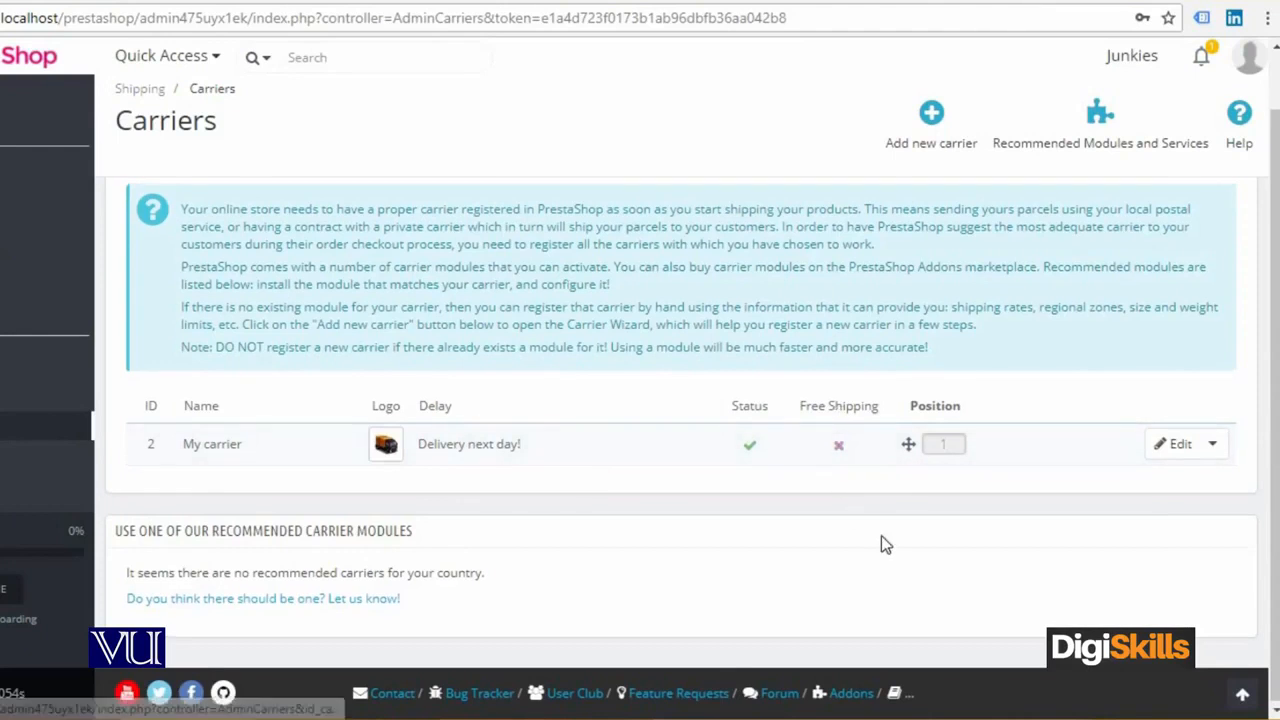
click(931, 110)
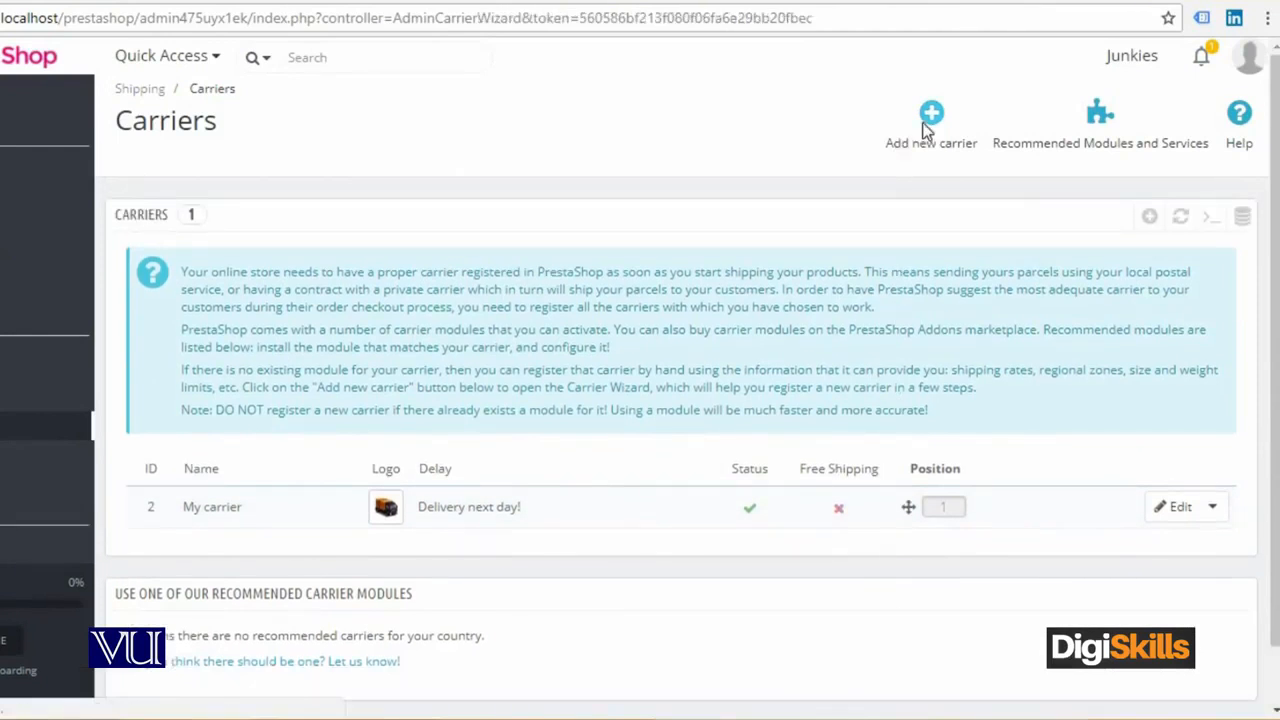
Name the new carrier 'Free Carrier' with a same-day transit time, then continue.
click(931, 112)
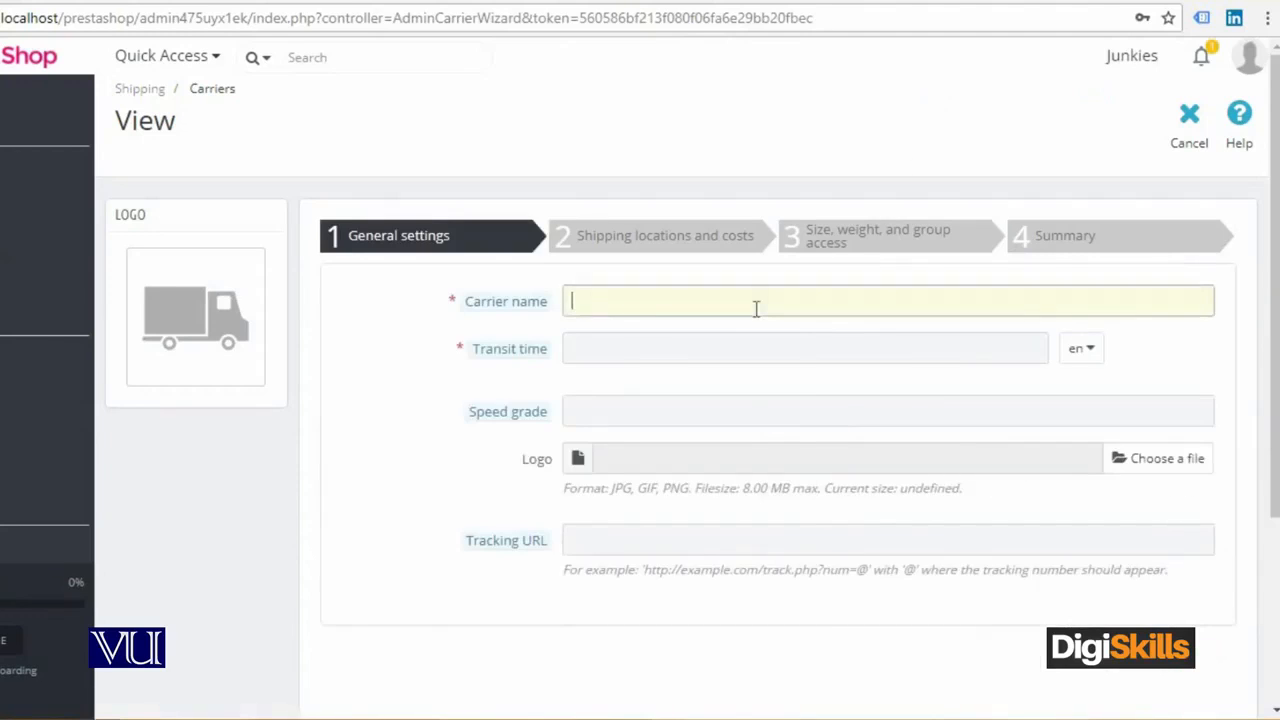
text(Free Carr)
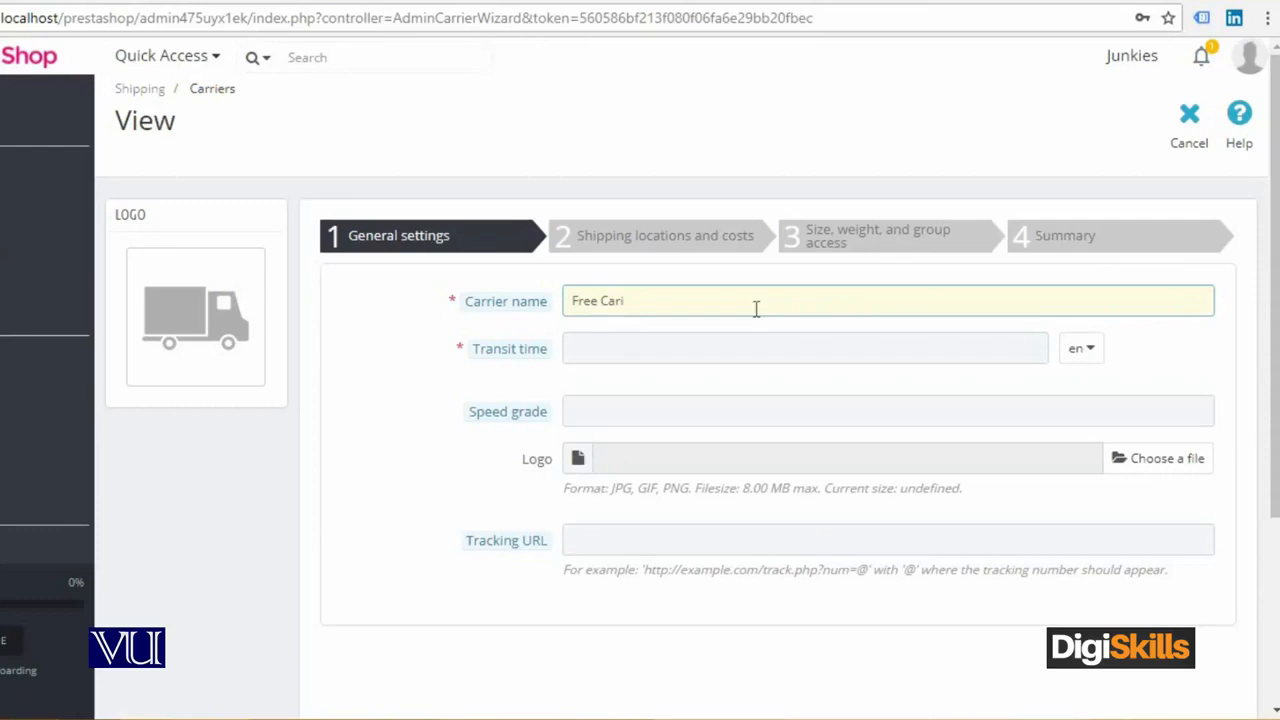
click(805, 348)
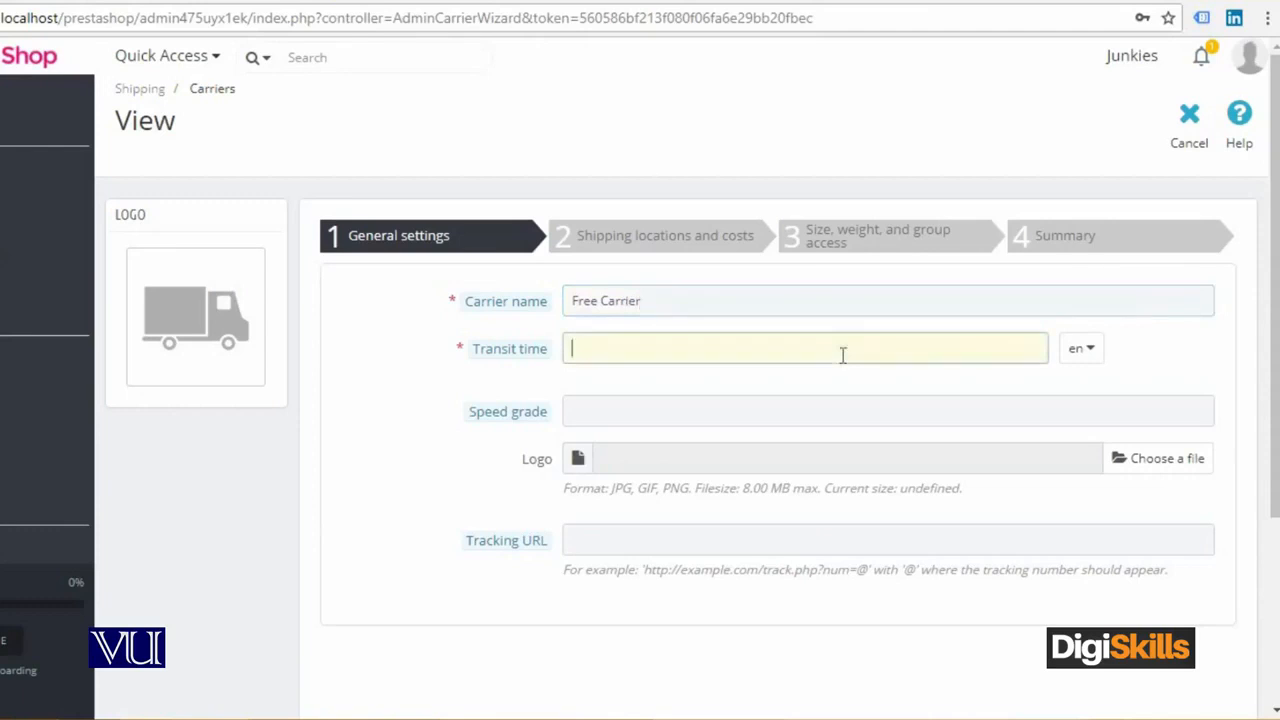
text(Same)
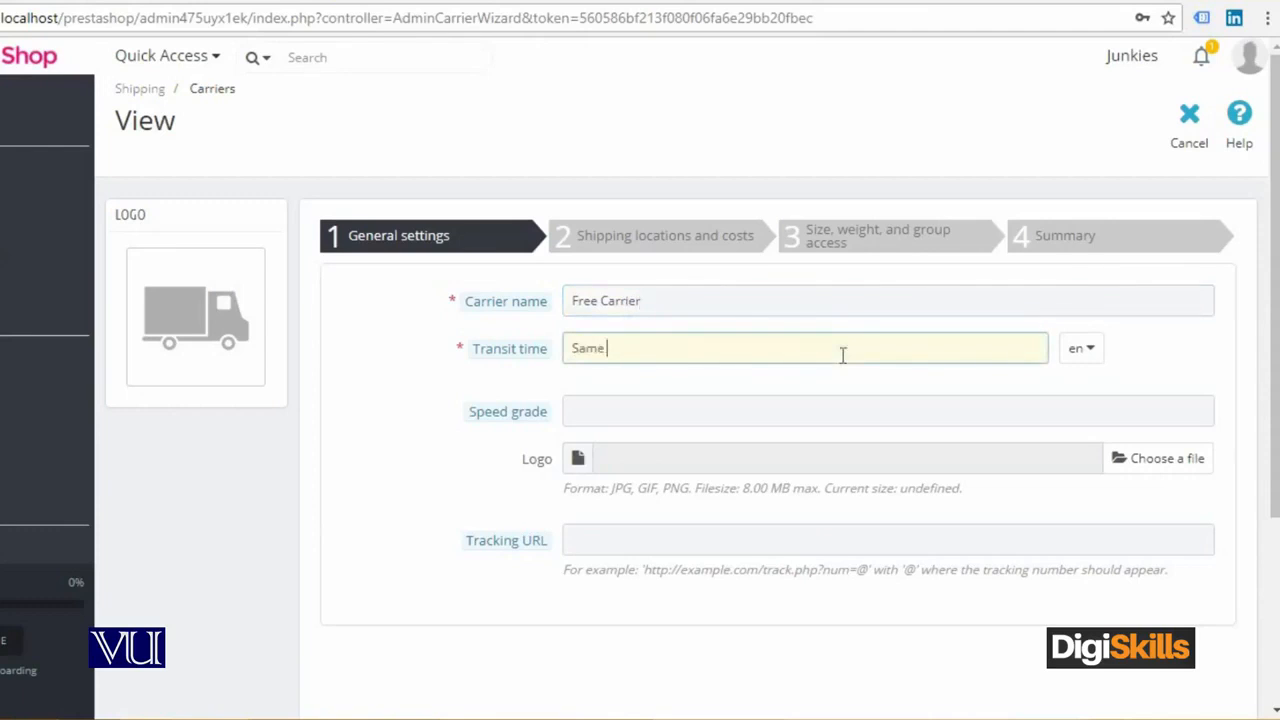
scroll(down, 3)
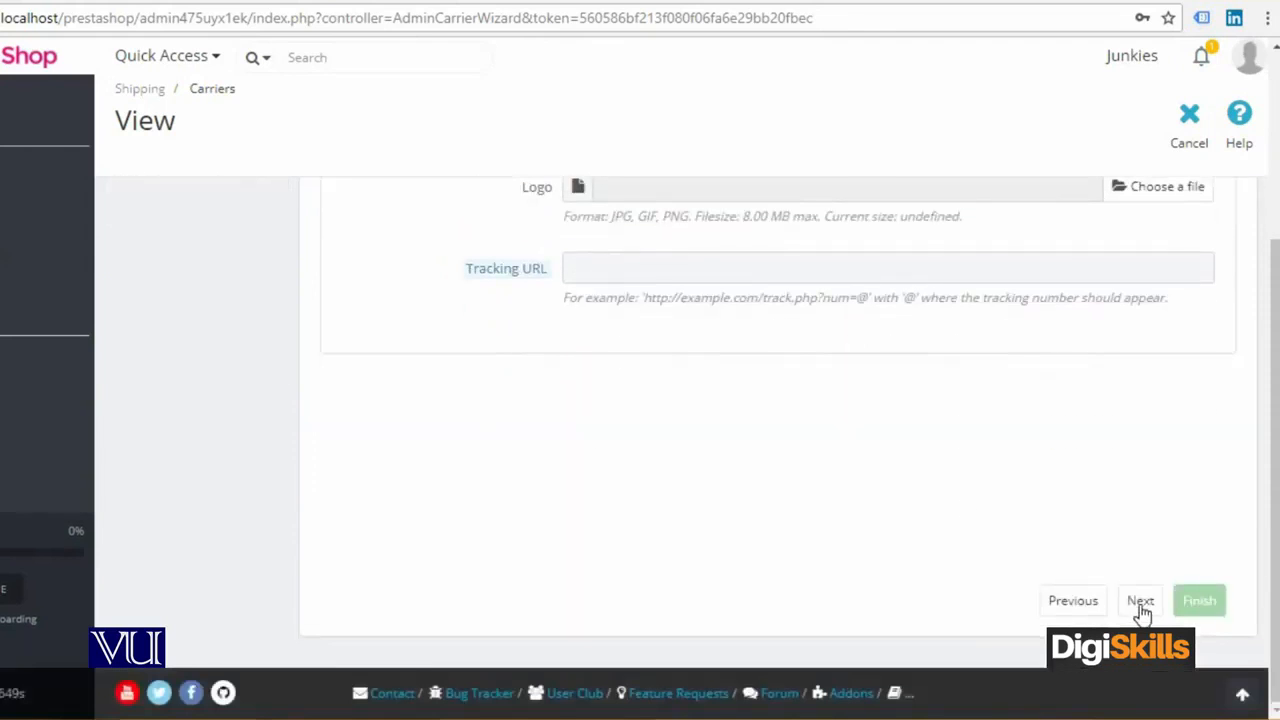
click(1140, 600)
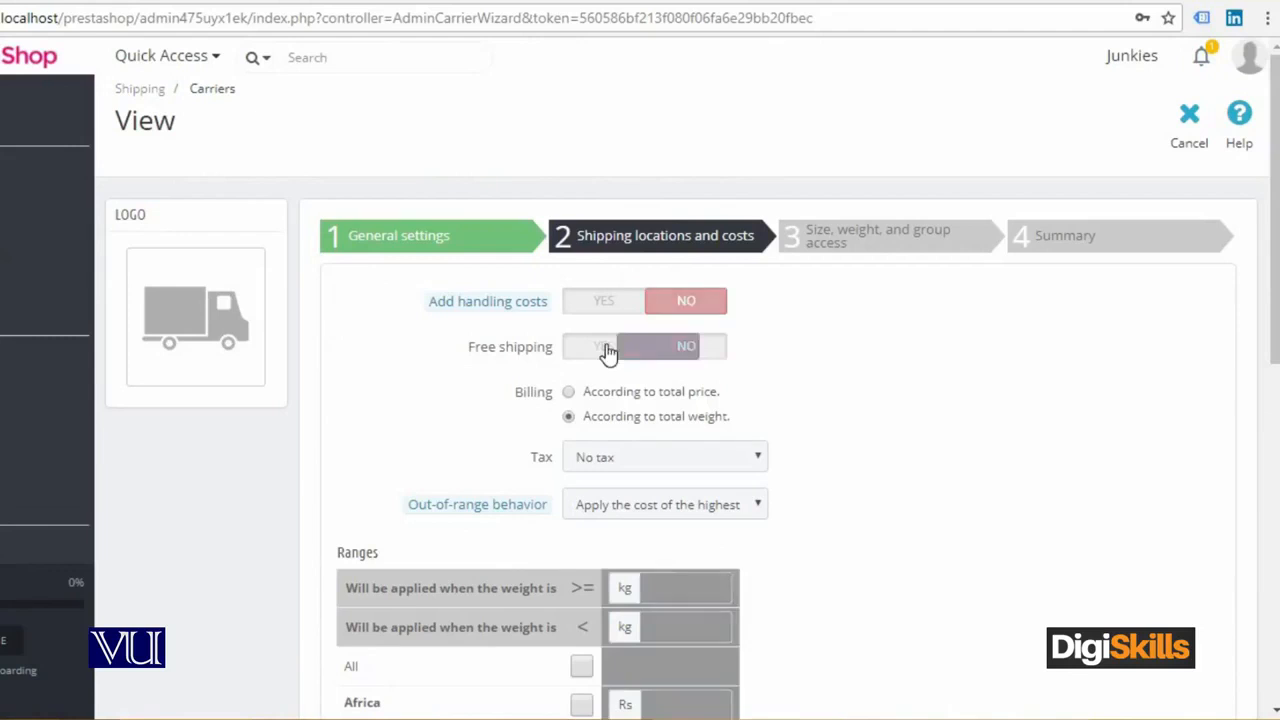
Enable free shipping and tick the Africa and Asia delivery zones.
click(603, 346)
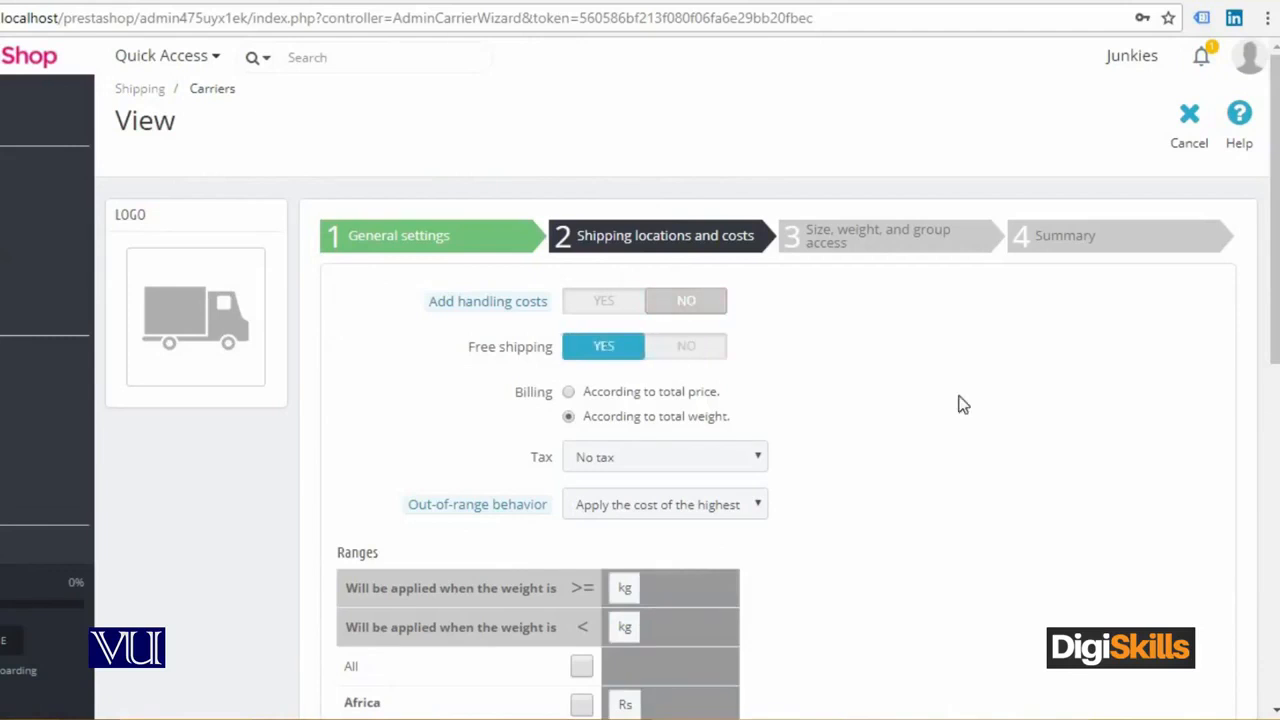
scroll(down, 3)
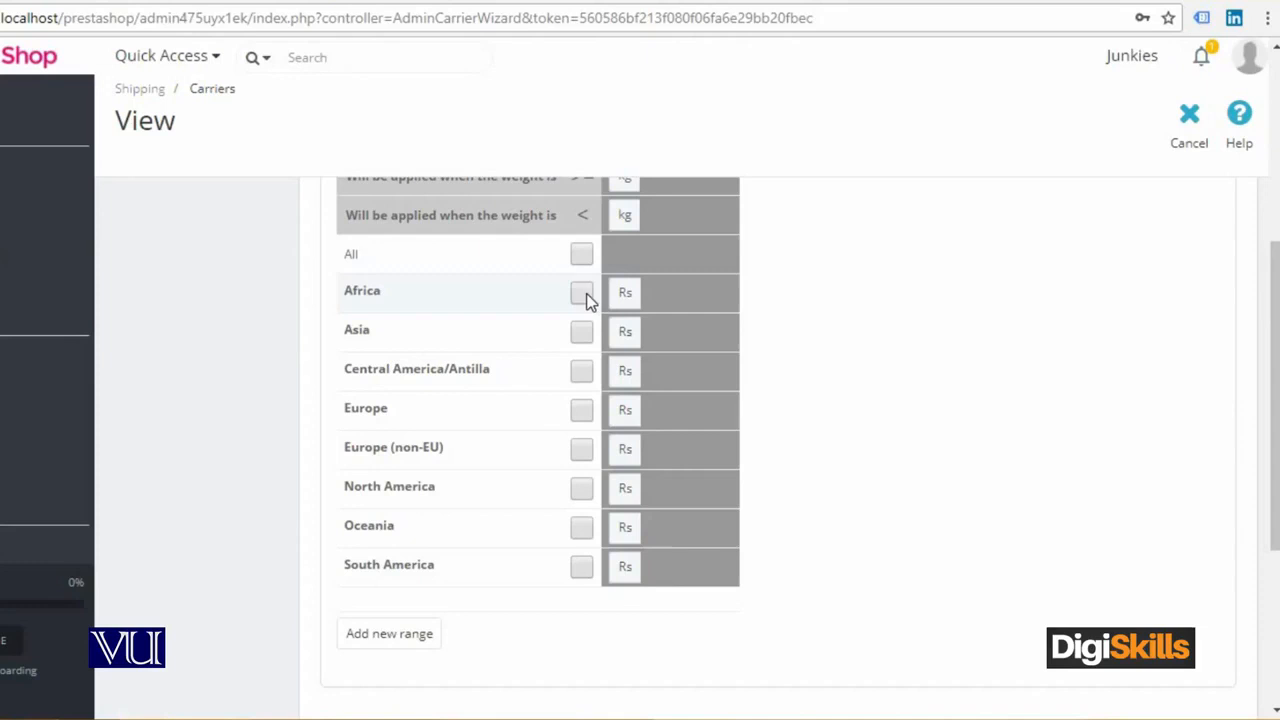
click(580, 331)
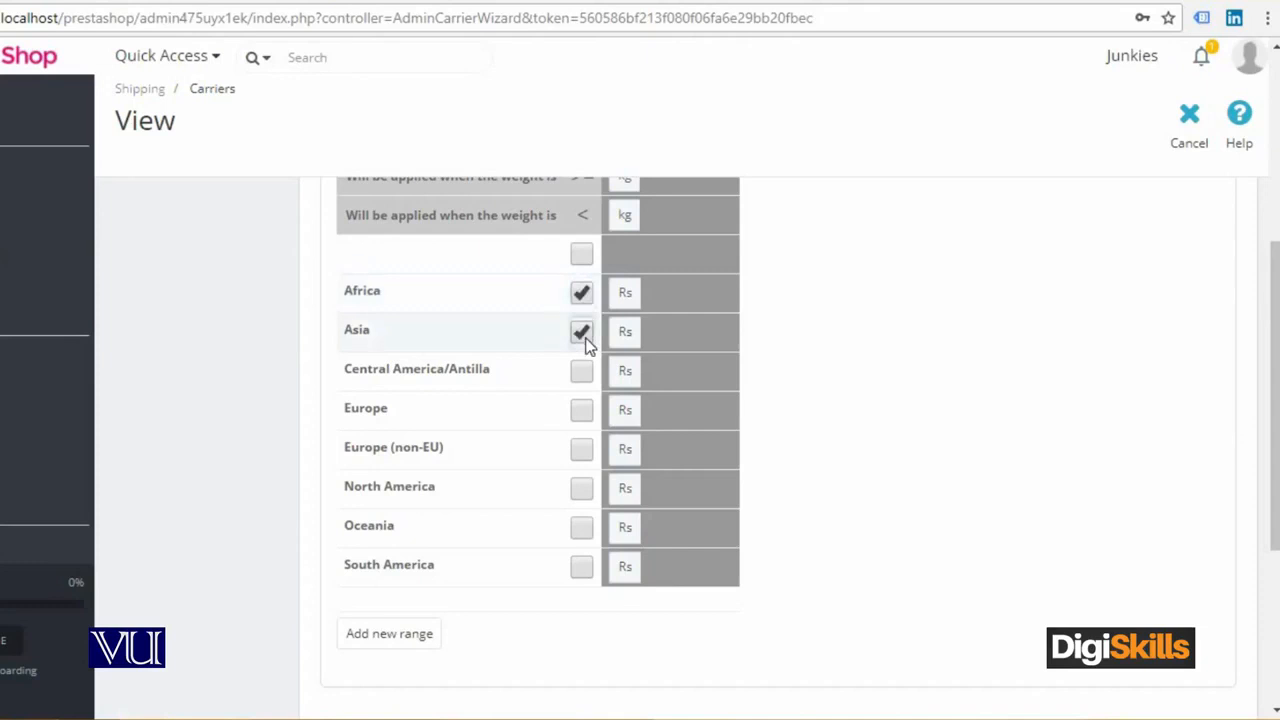
scroll(down, 3)
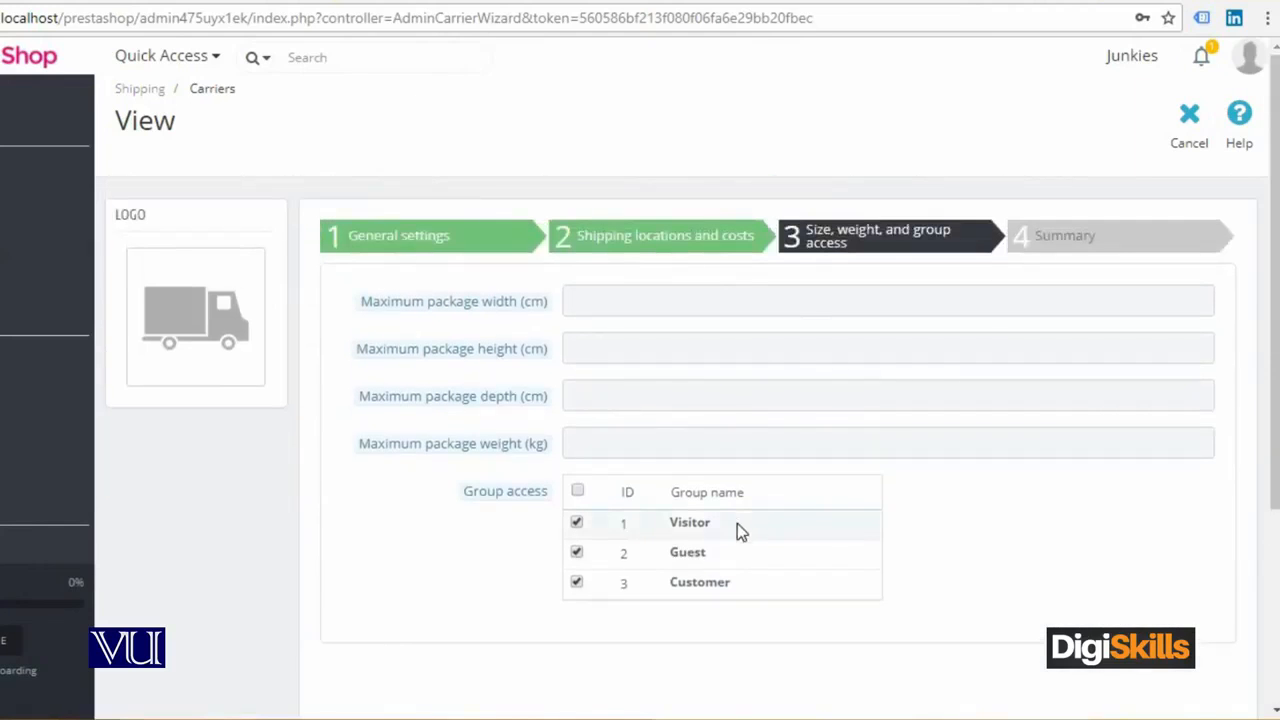
Finish the carrier wizard, saving Free Carrier with same-day free shipping for all groups.
scroll(down, 3)
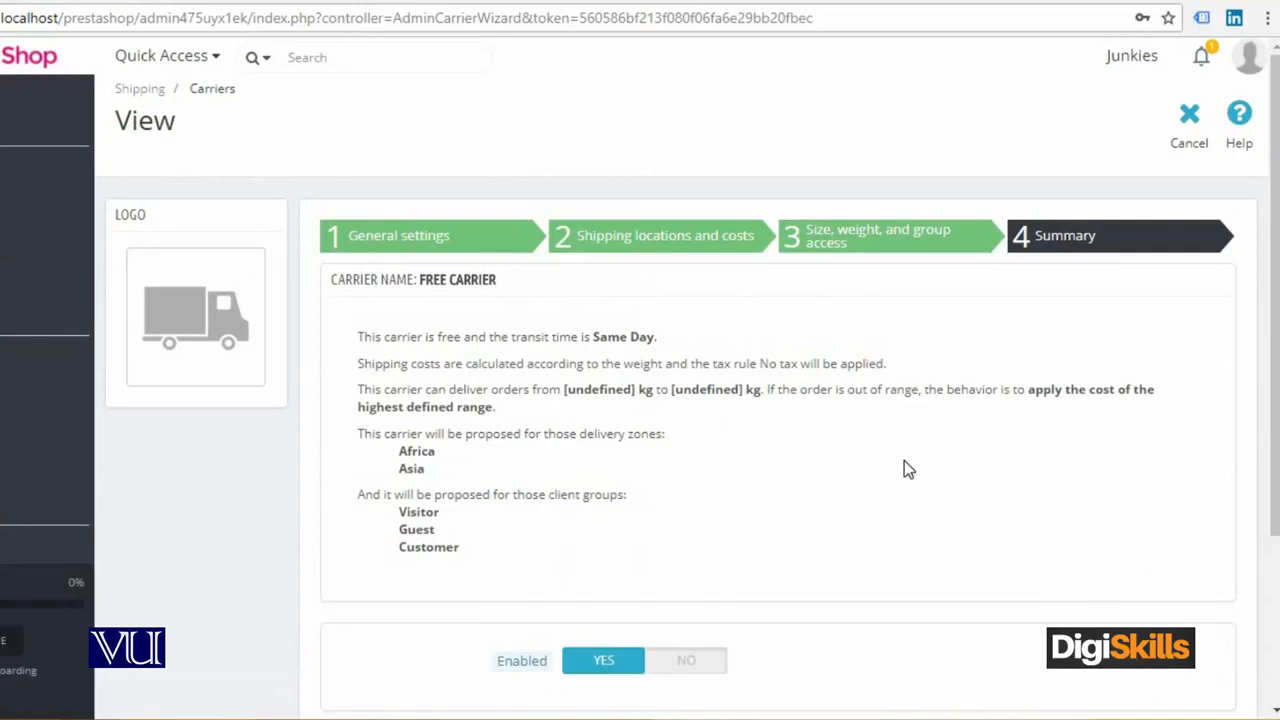
scroll(down, 3)
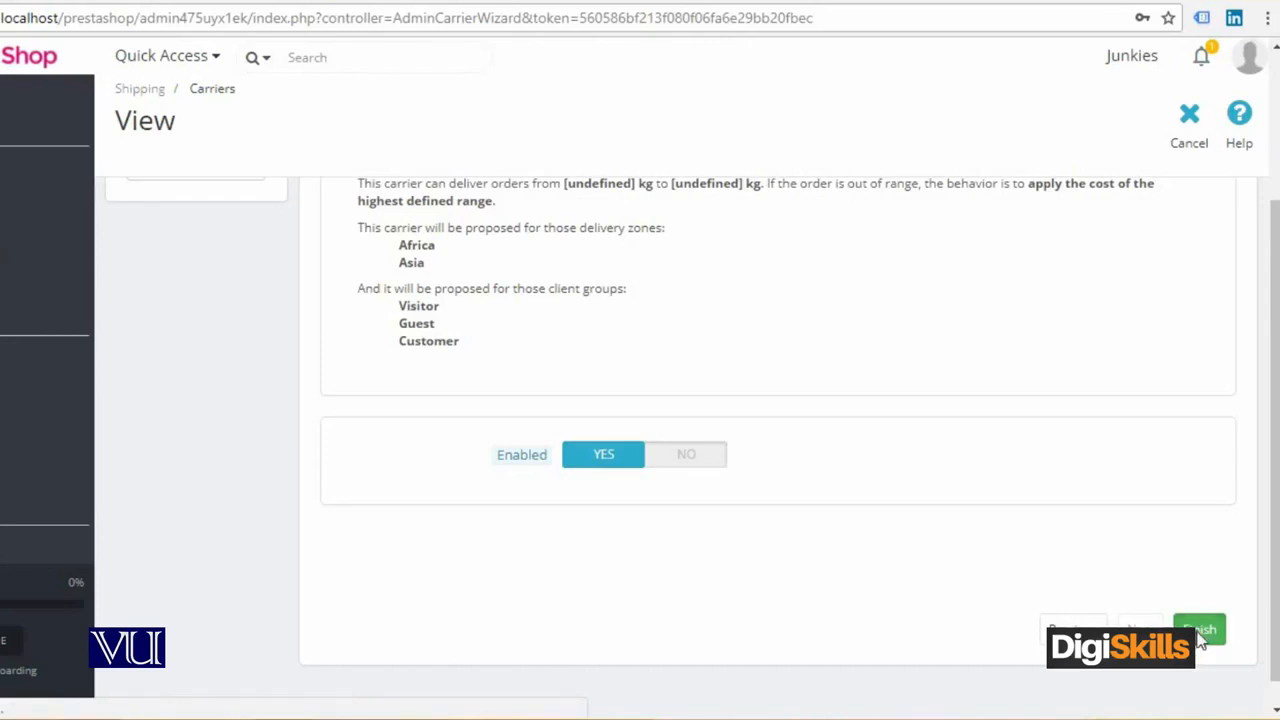
click(1201, 628)
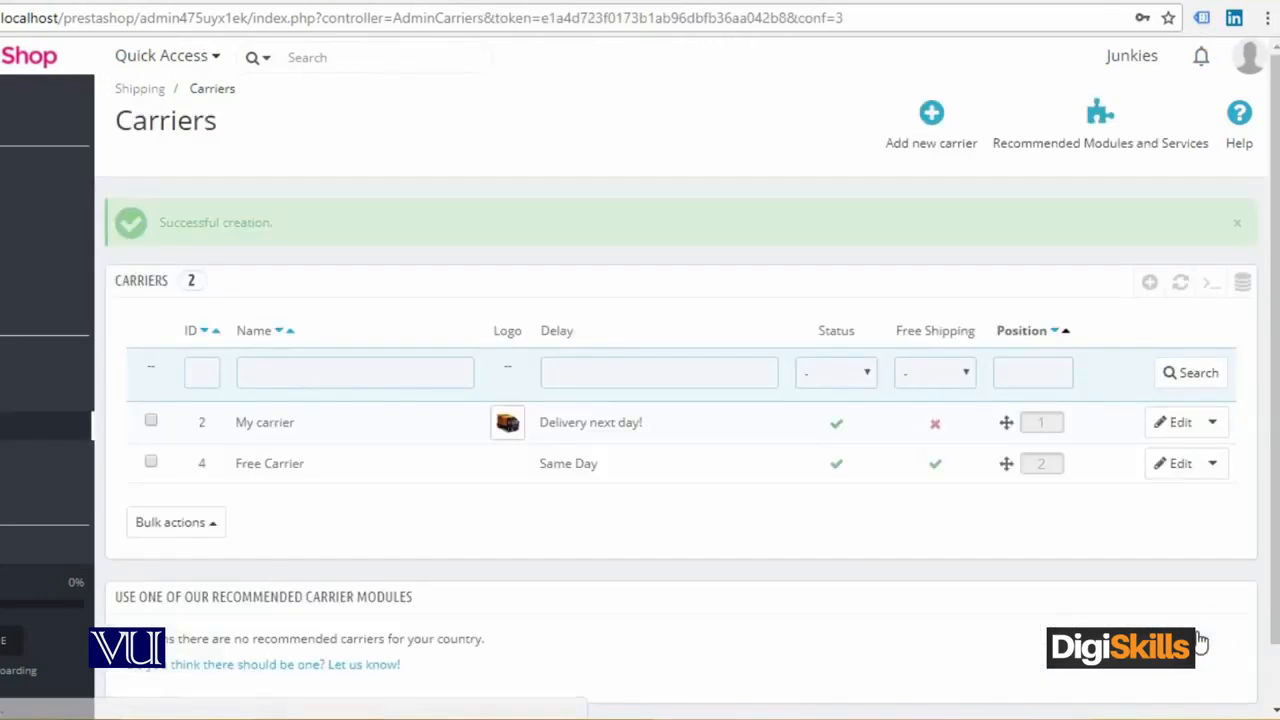
mouse_move(960, 490)
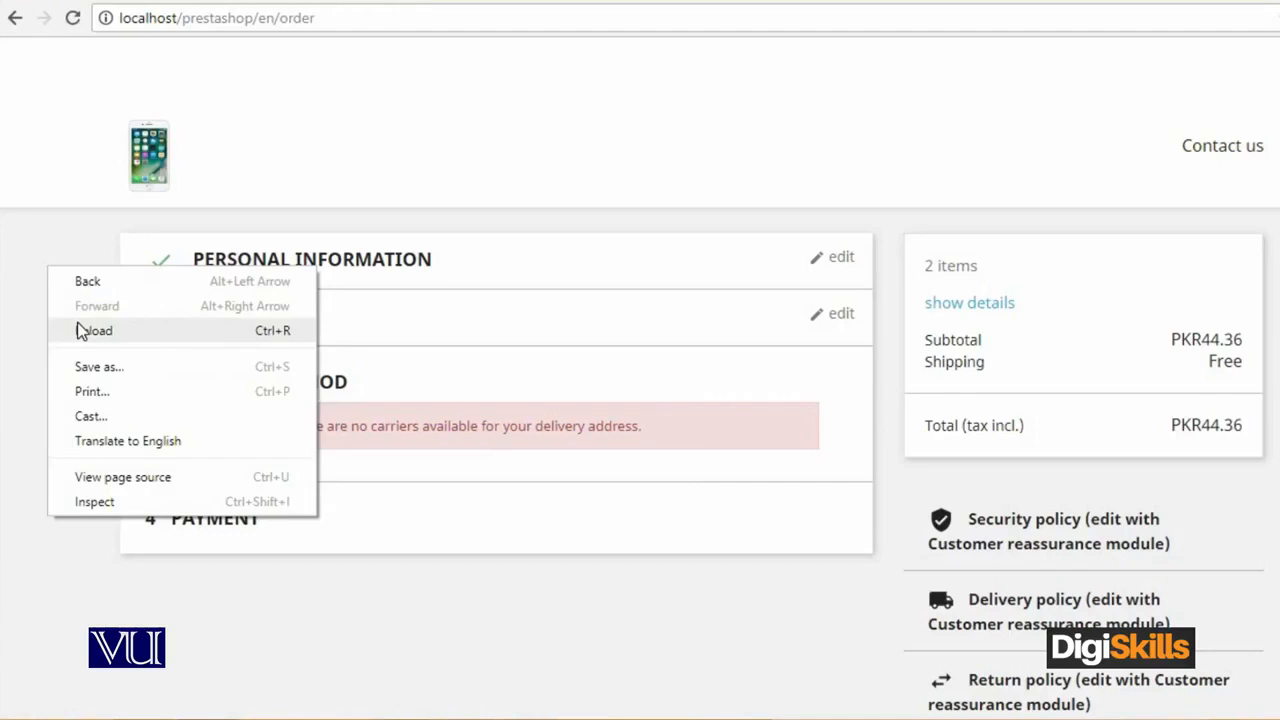
Reload checkout and choose Free Carrier's same-day free shipping, moving on to payment.
click(97, 331)
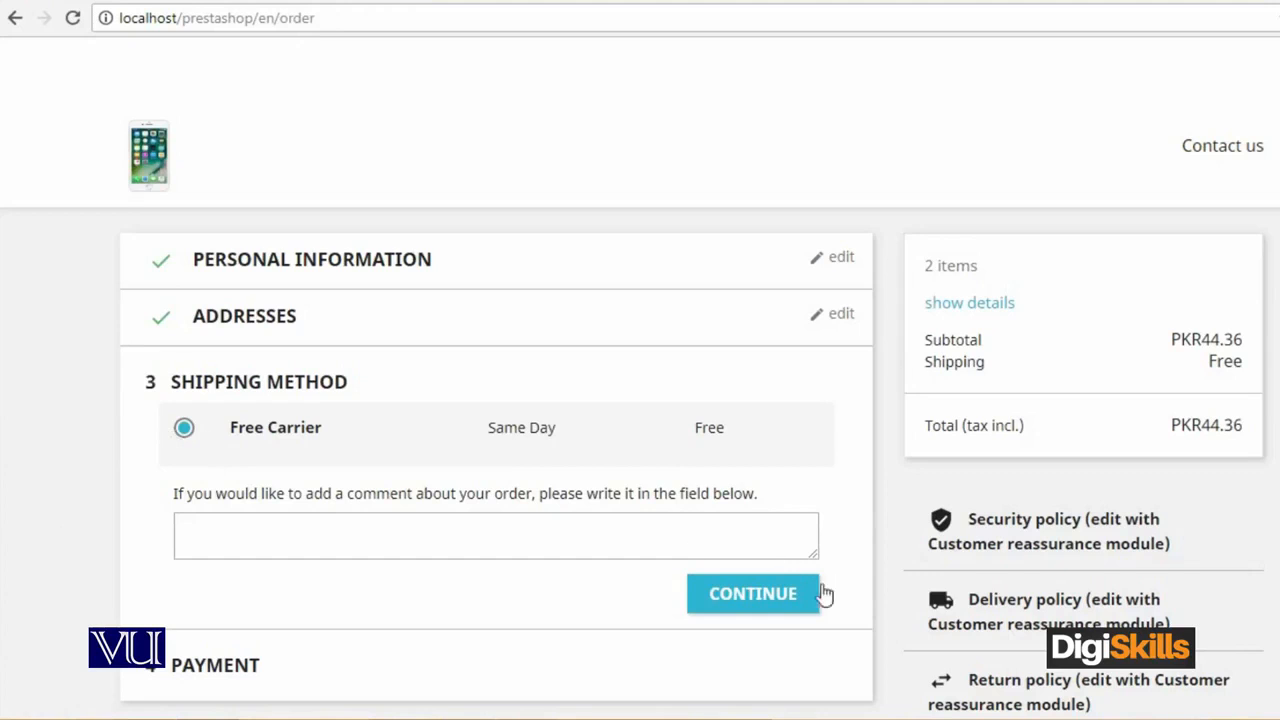
click(752, 593)
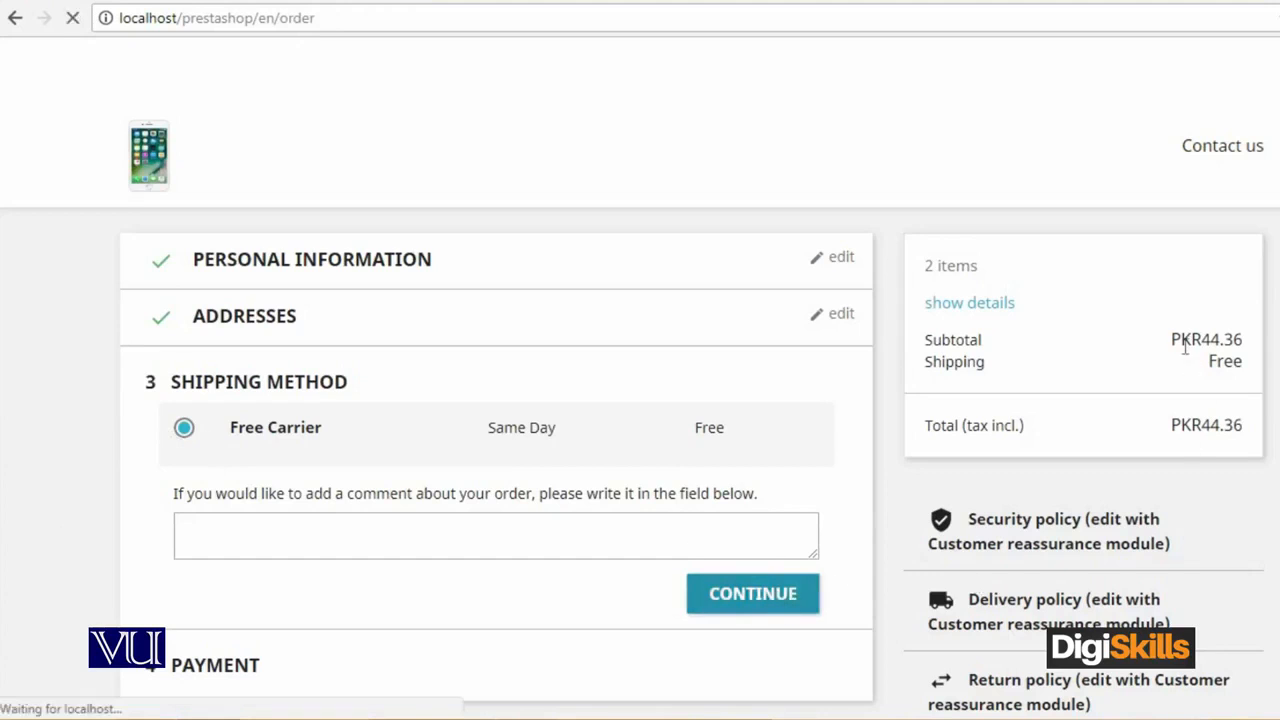
click(753, 593)
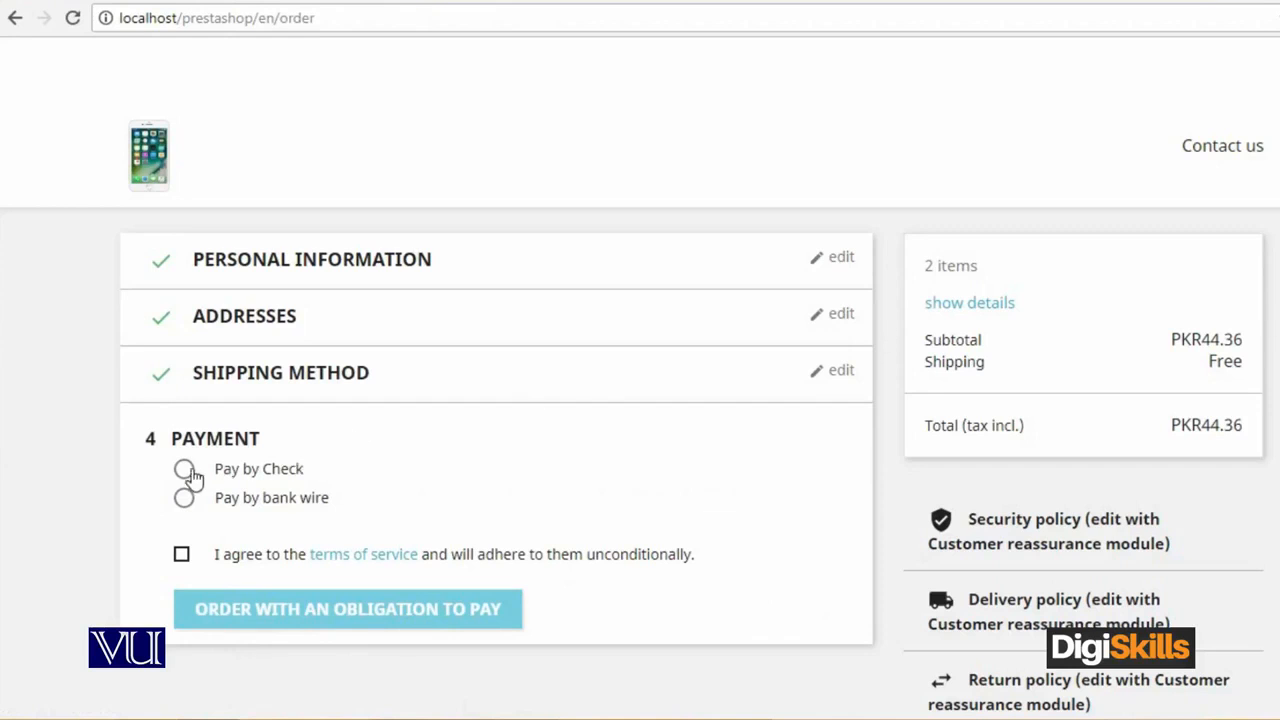
Pay by check, accept the terms of service, and place the t-shirt order.
click(184, 469)
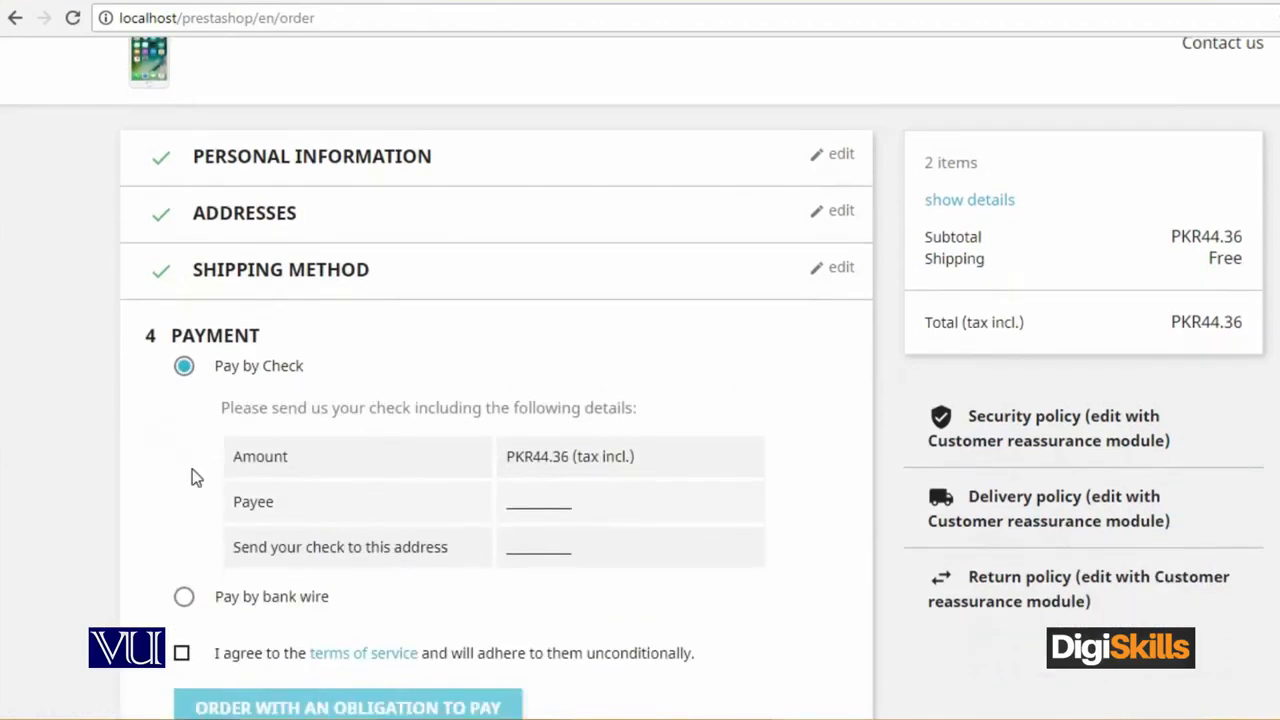
click(182, 653)
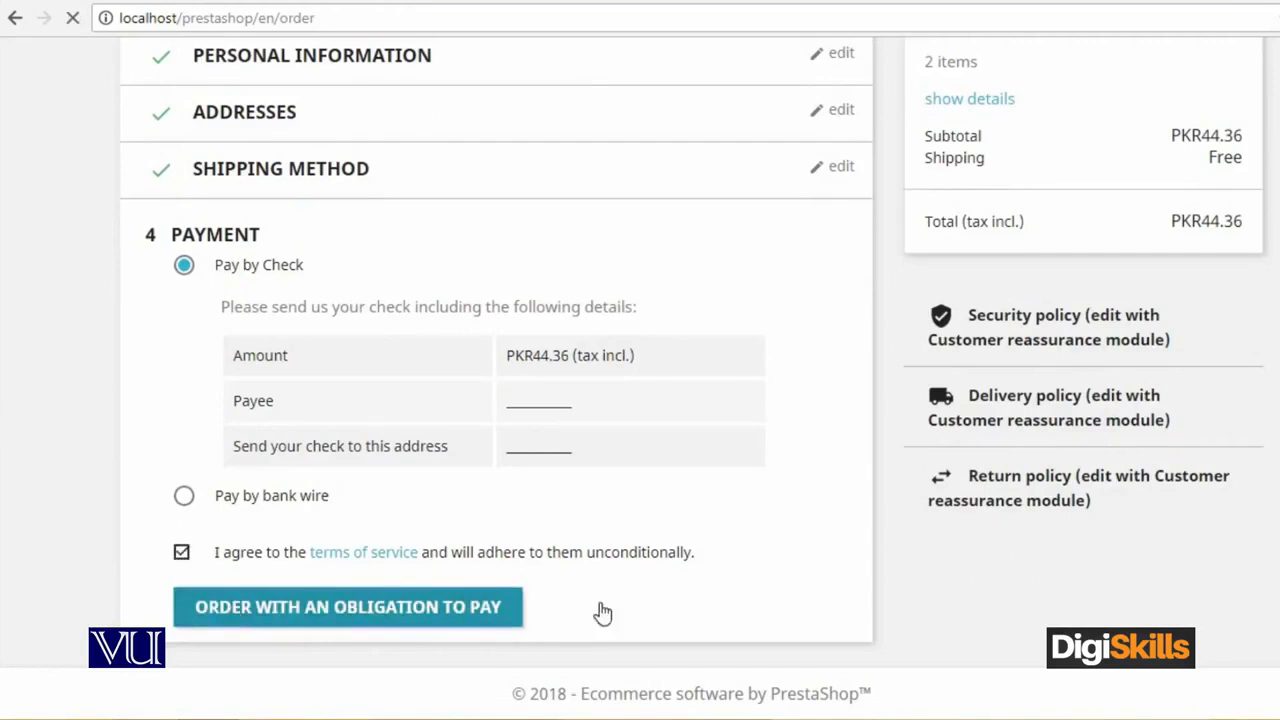
click(347, 607)
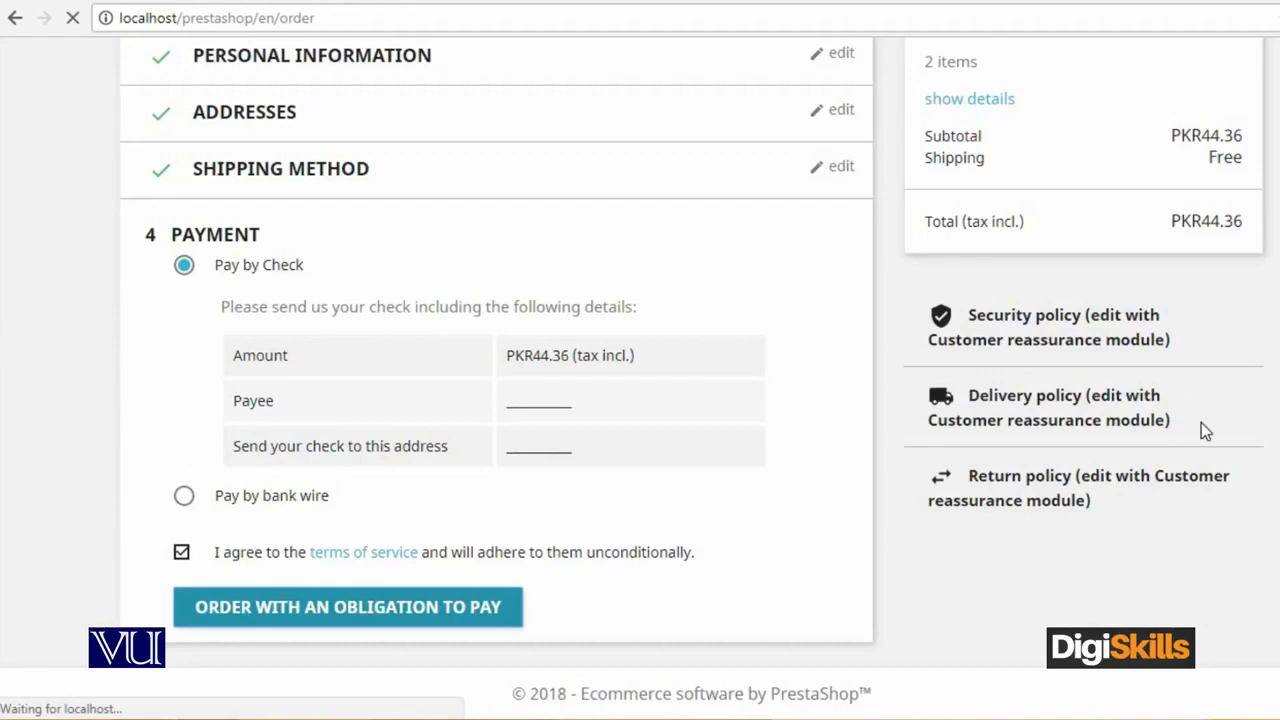
mouse_move(1200, 465)
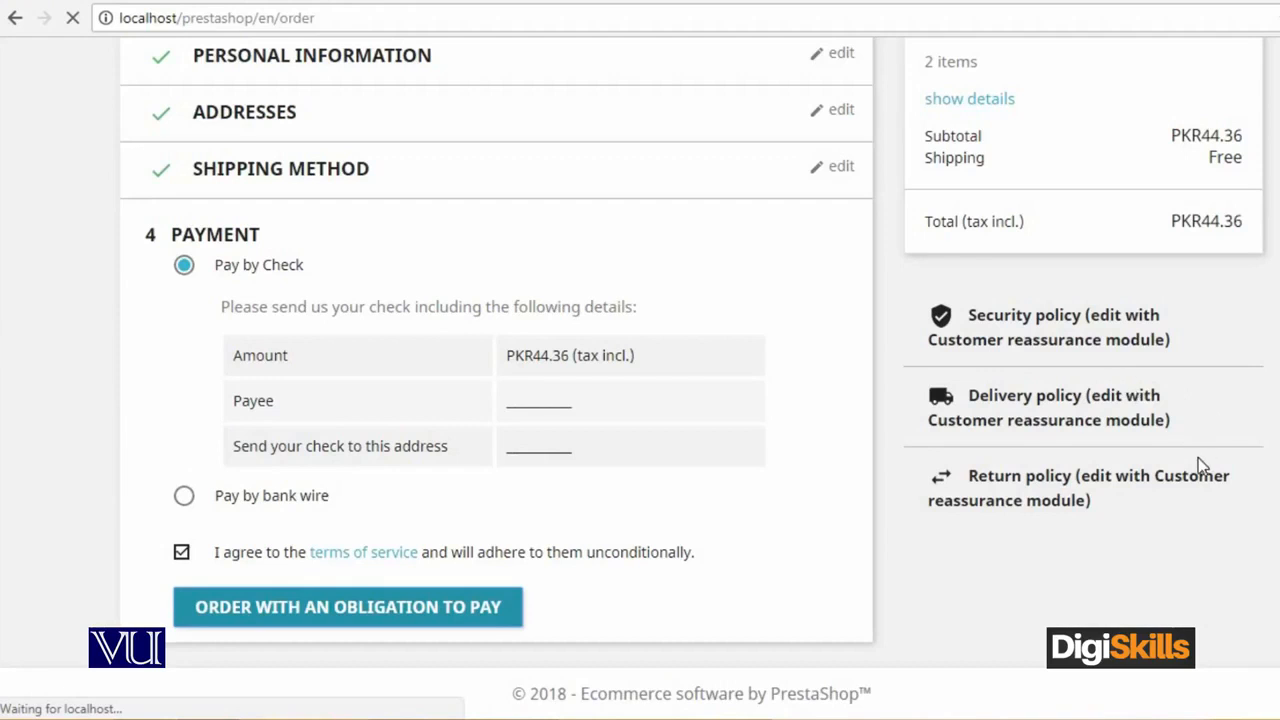
click(347, 607)
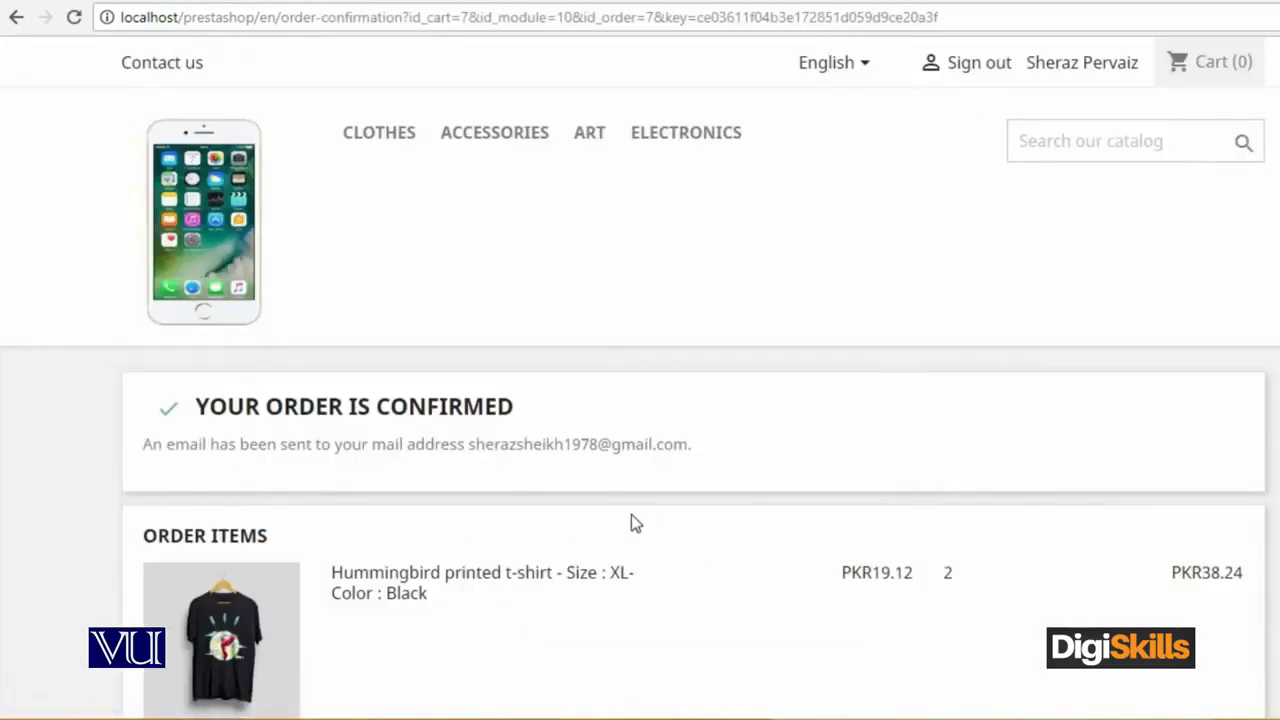
scroll(down, 3)
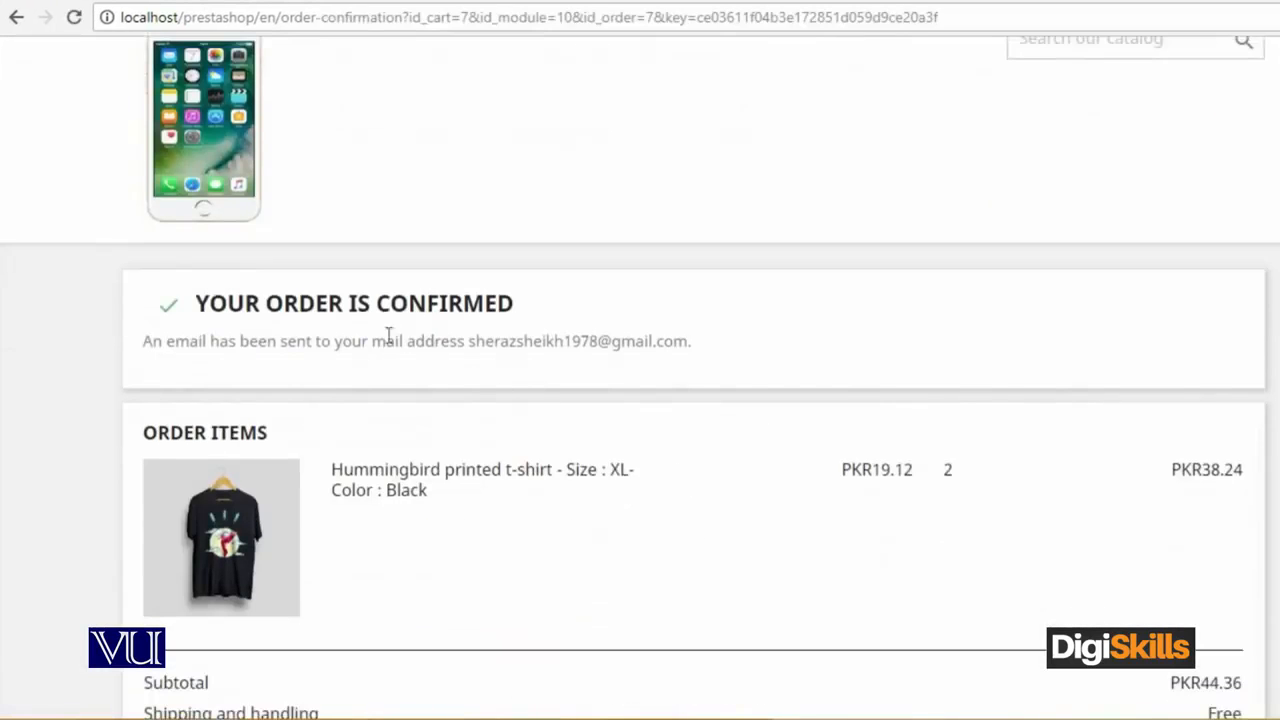
mouse_move(497, 303)
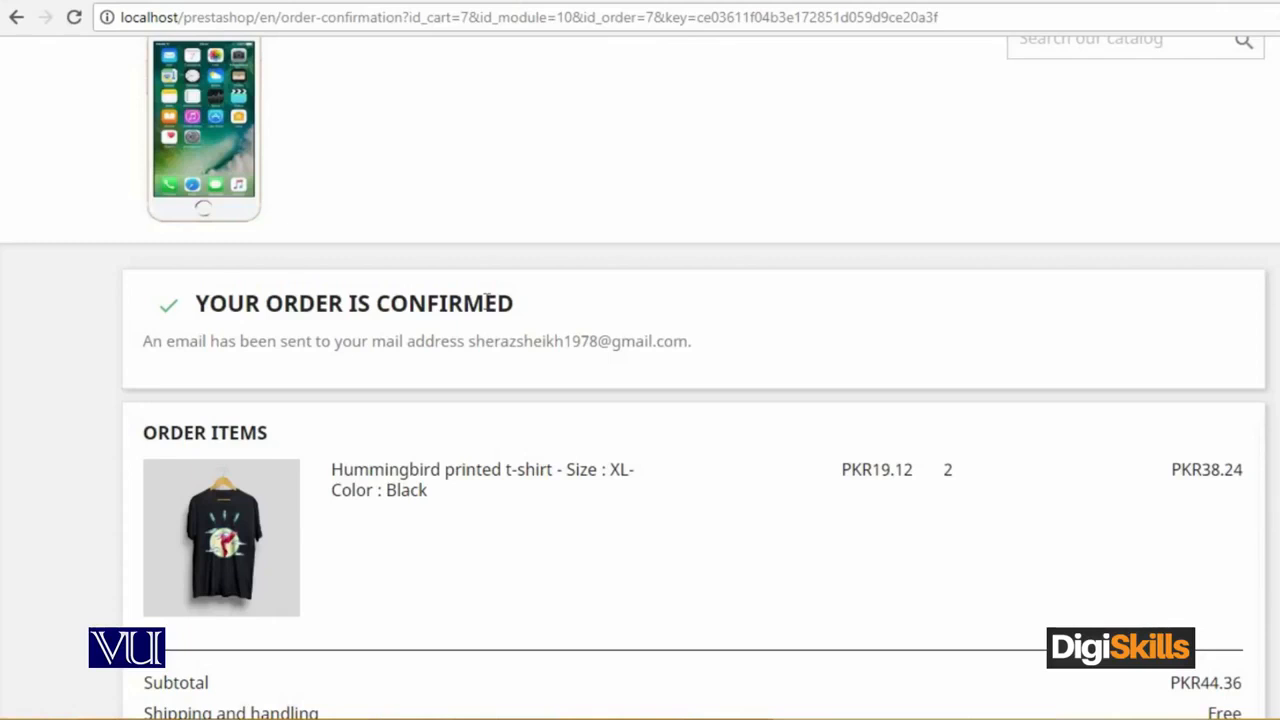
scroll(down, 3)
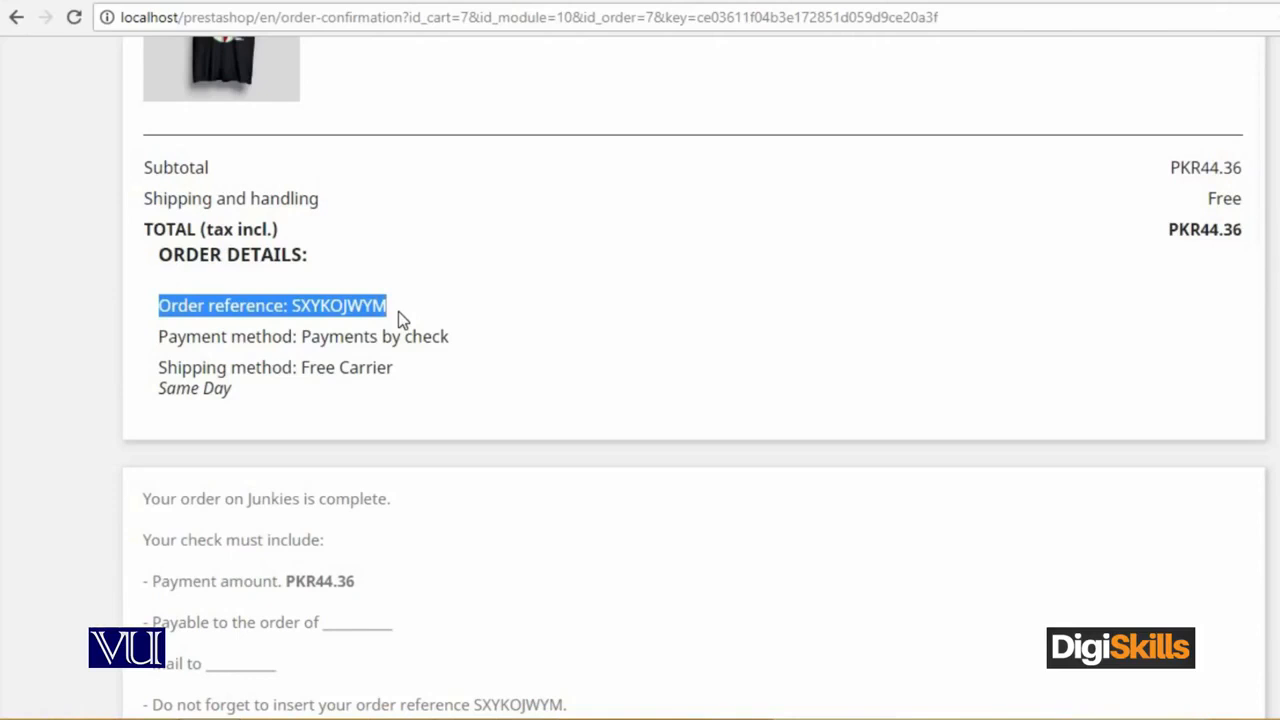
mouse_move(596, 328)
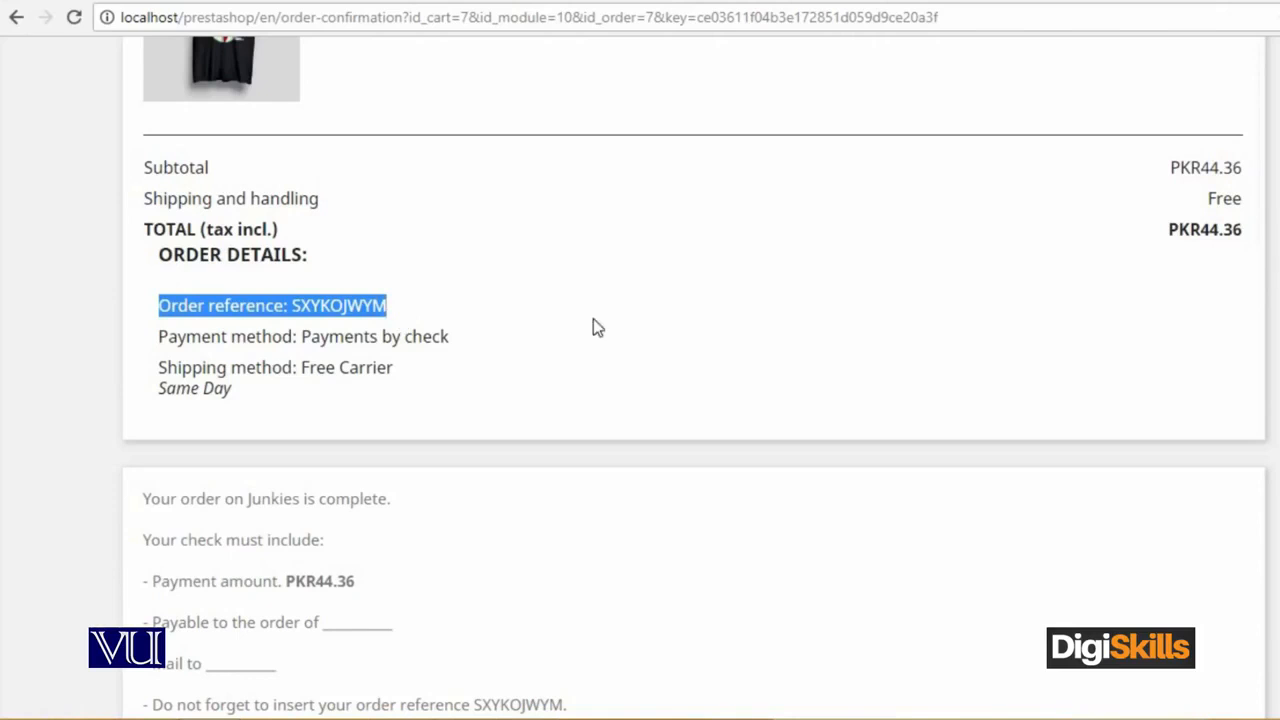
mouse_move(322, 367)
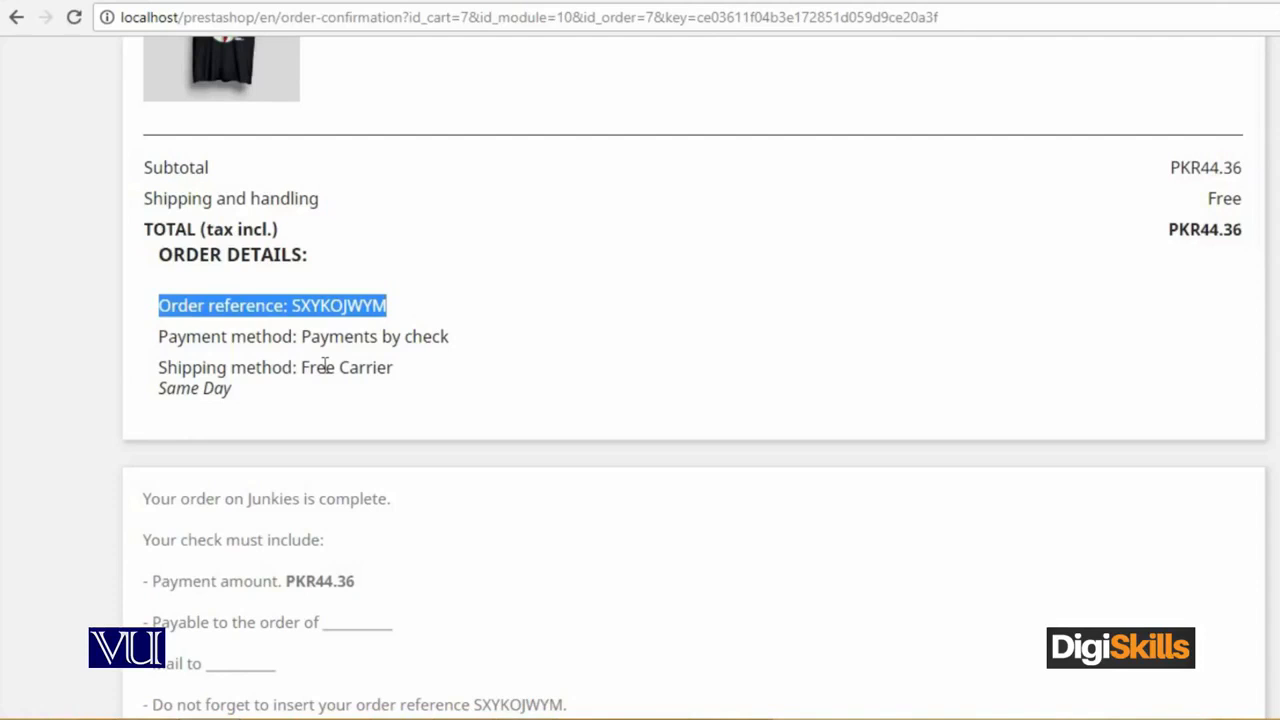
scroll(down, 3)
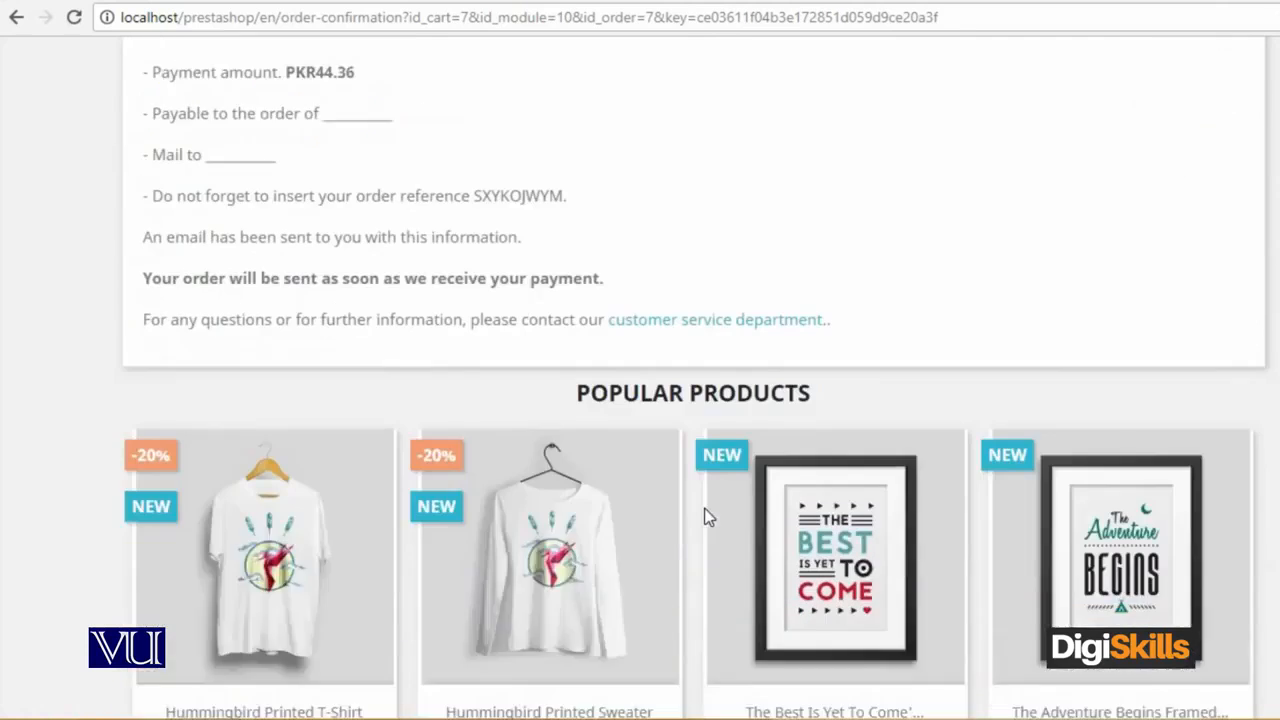